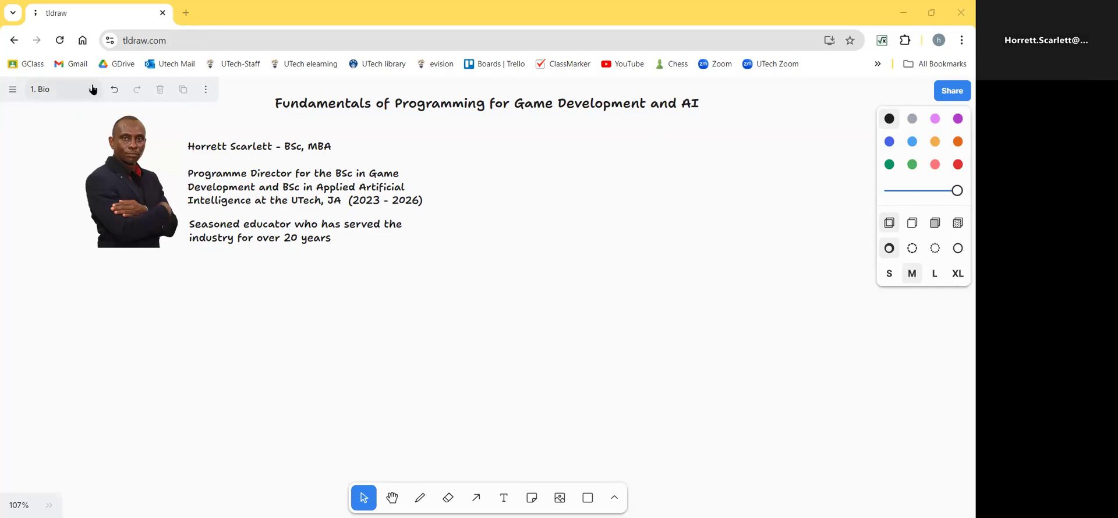
Switch from the Bio page to the '2. Intro' page via the page list
left_click(40, 89)
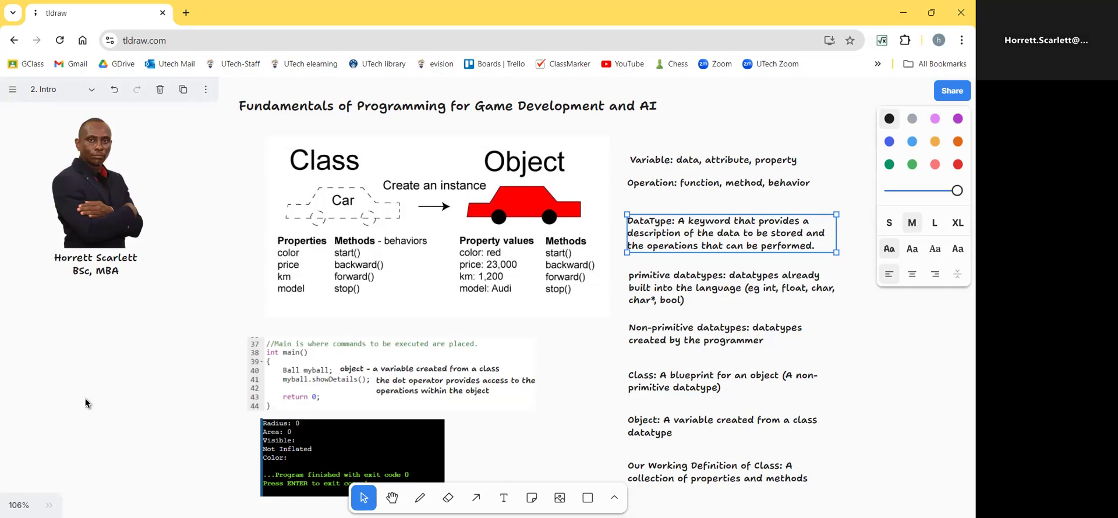
mouse_move(241, 271)
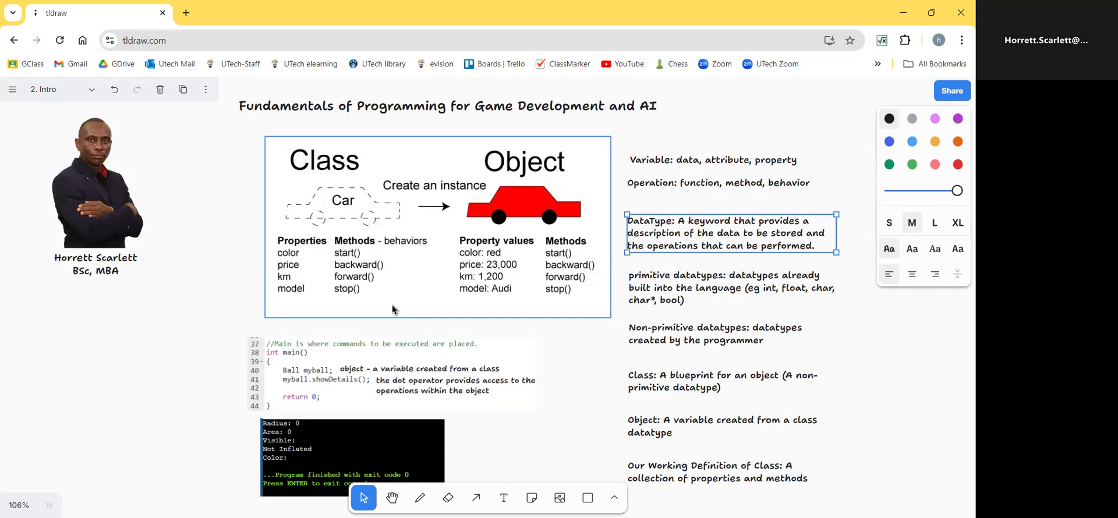
mouse_move(346, 214)
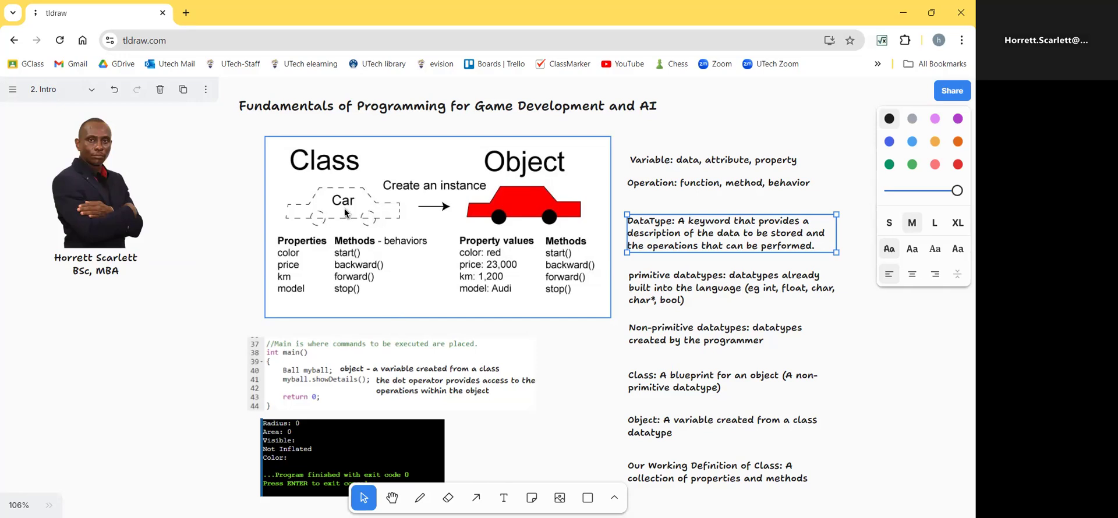
mouse_move(311, 263)
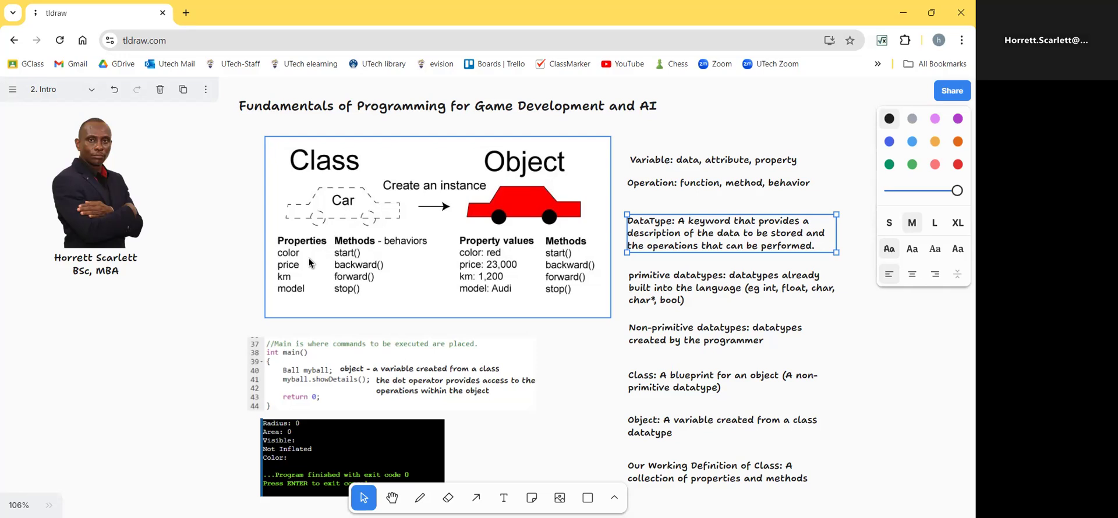
mouse_move(309, 296)
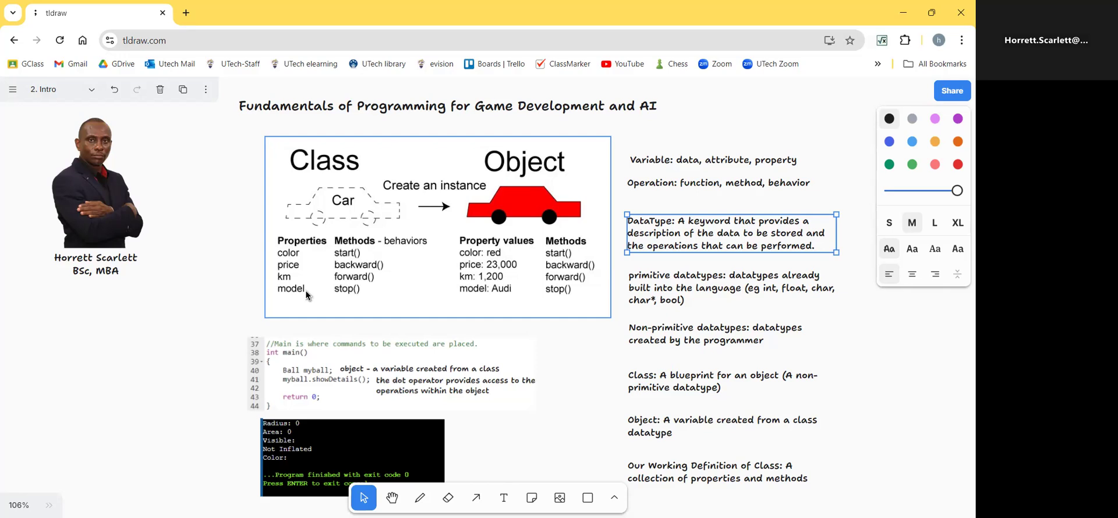
mouse_move(370, 255)
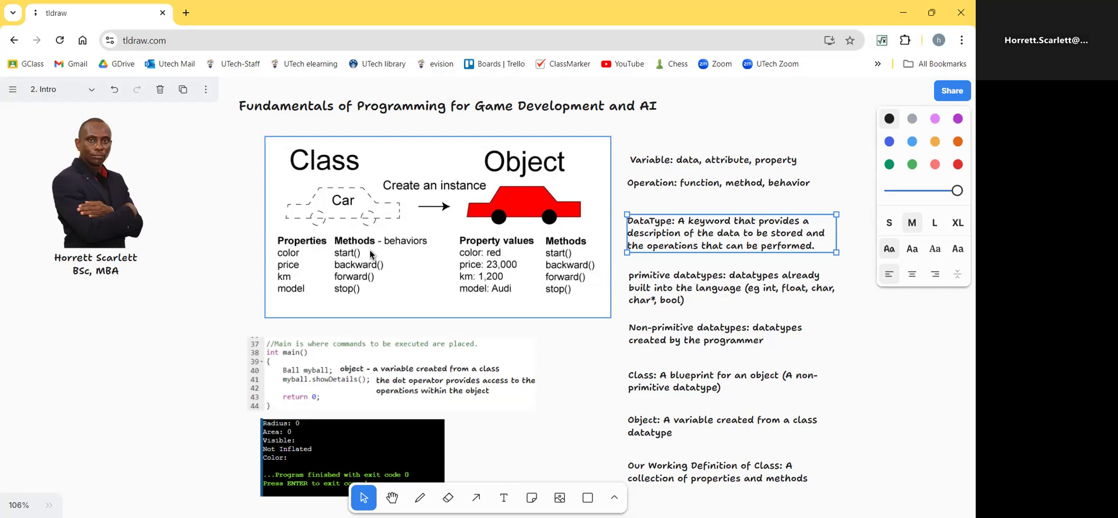
mouse_move(389, 283)
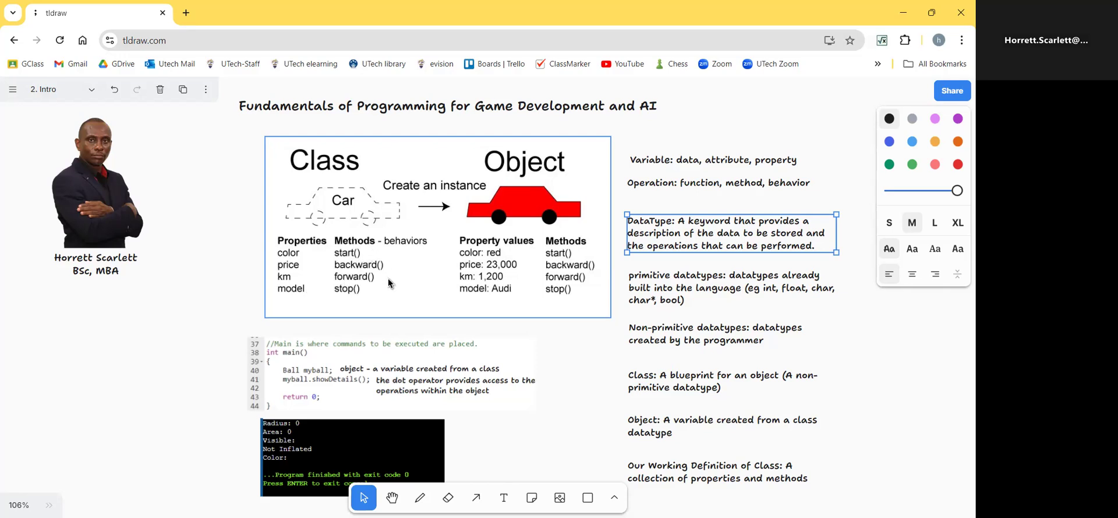
mouse_move(391, 271)
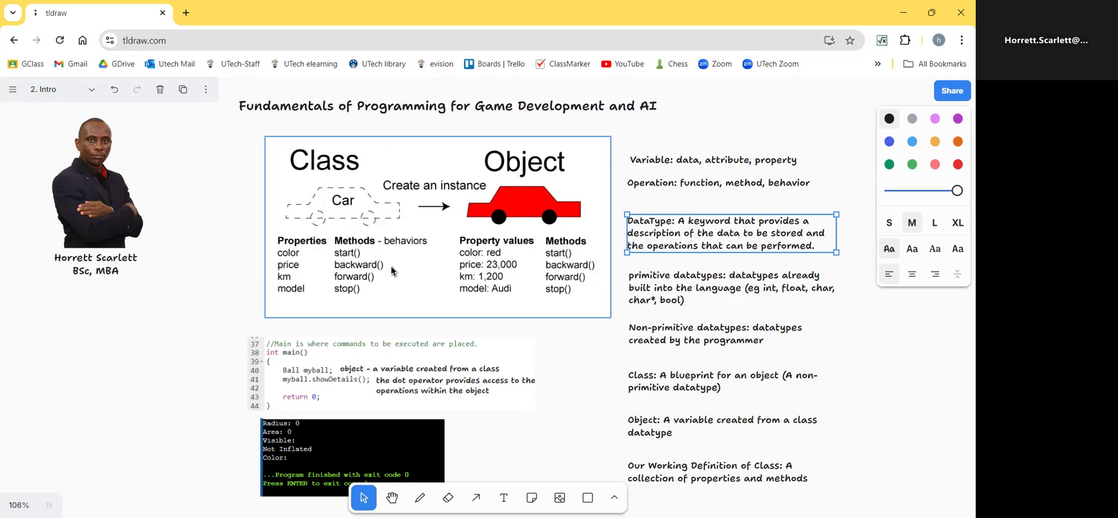
mouse_move(377, 297)
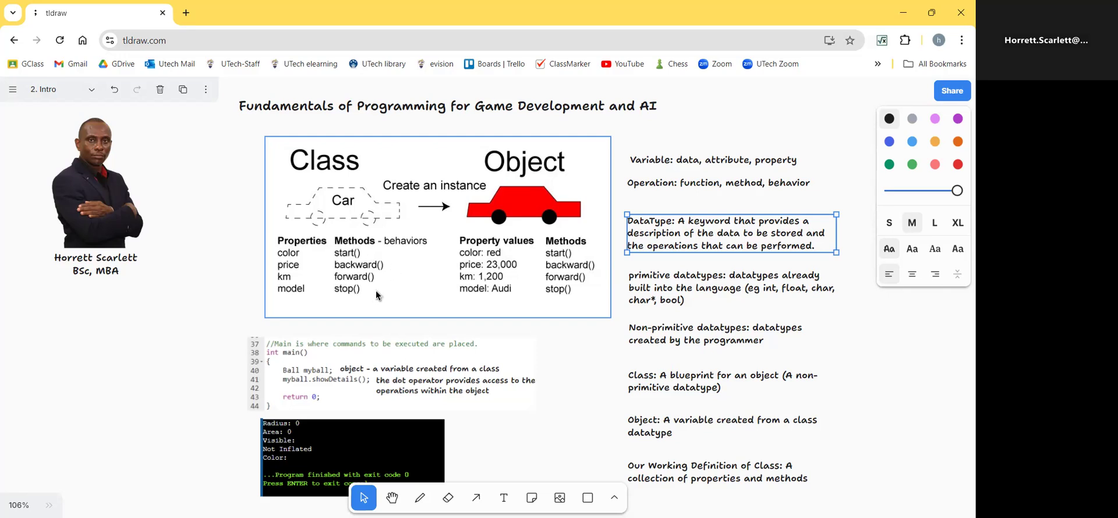
mouse_move(374, 298)
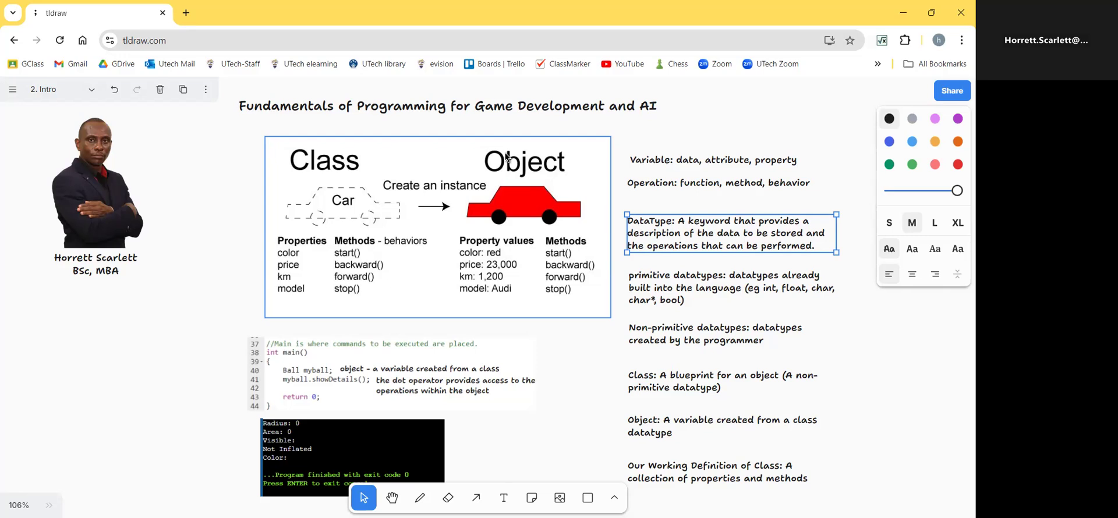
mouse_move(570, 184)
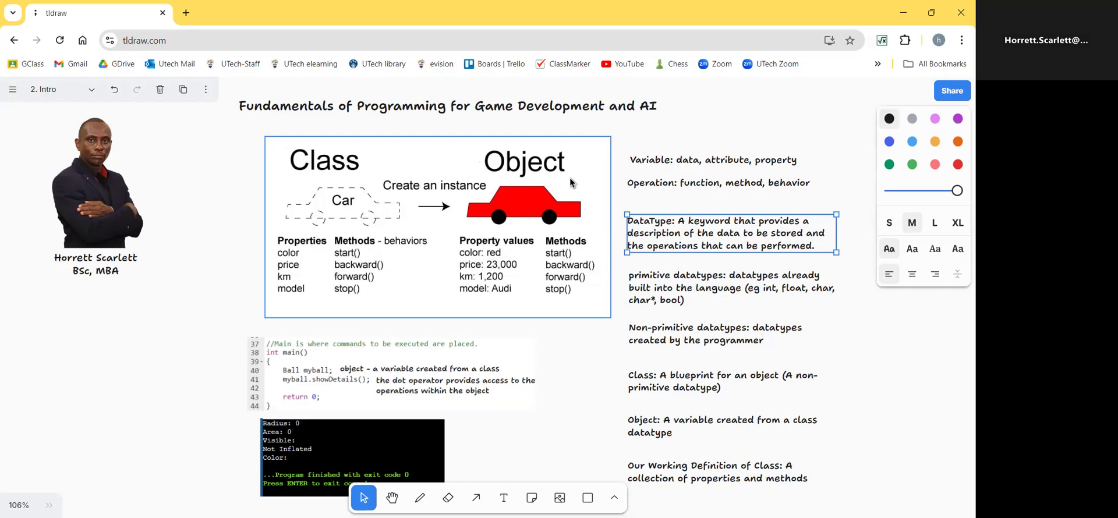
mouse_move(402, 204)
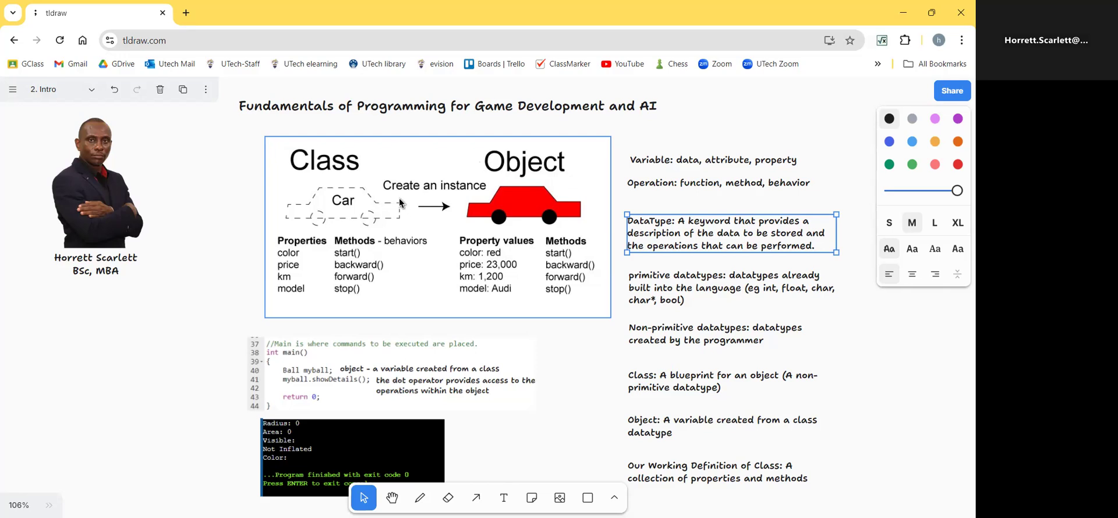
mouse_move(453, 202)
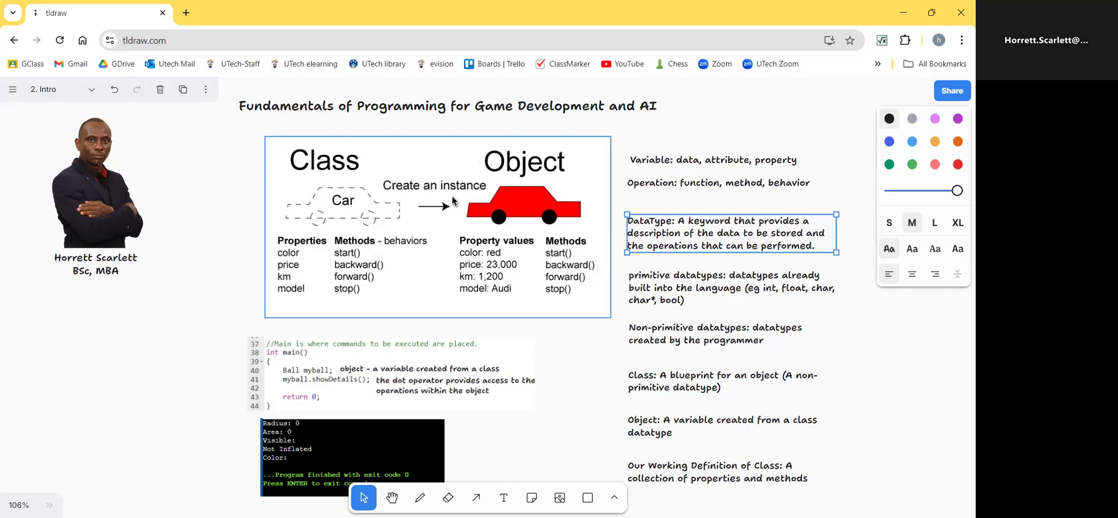
mouse_move(454, 200)
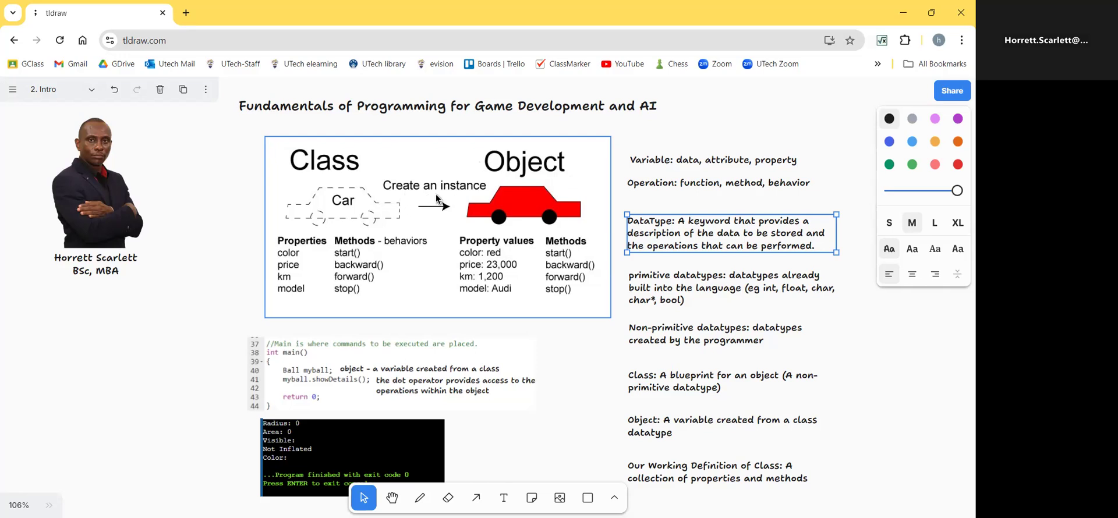
mouse_move(537, 180)
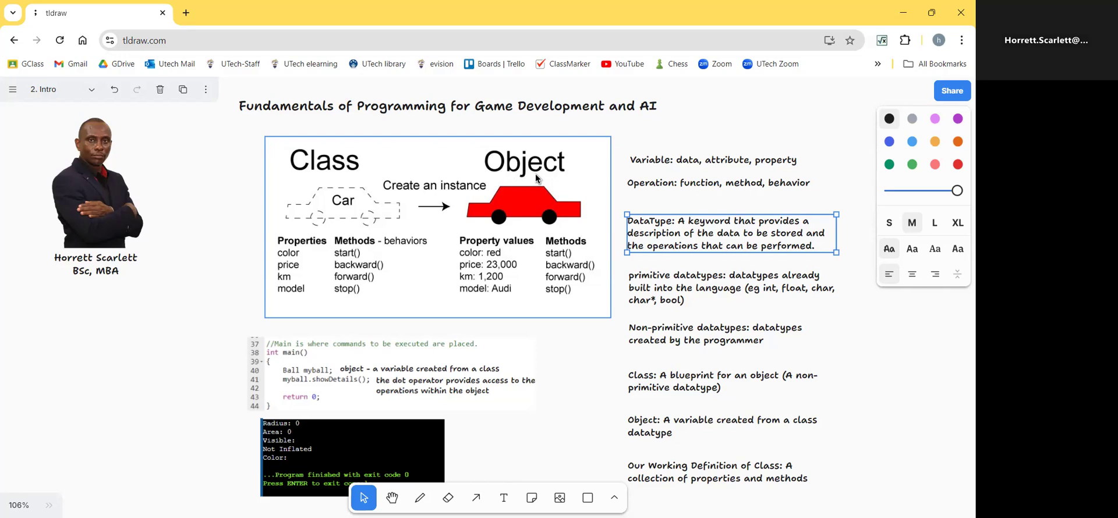
mouse_move(524, 207)
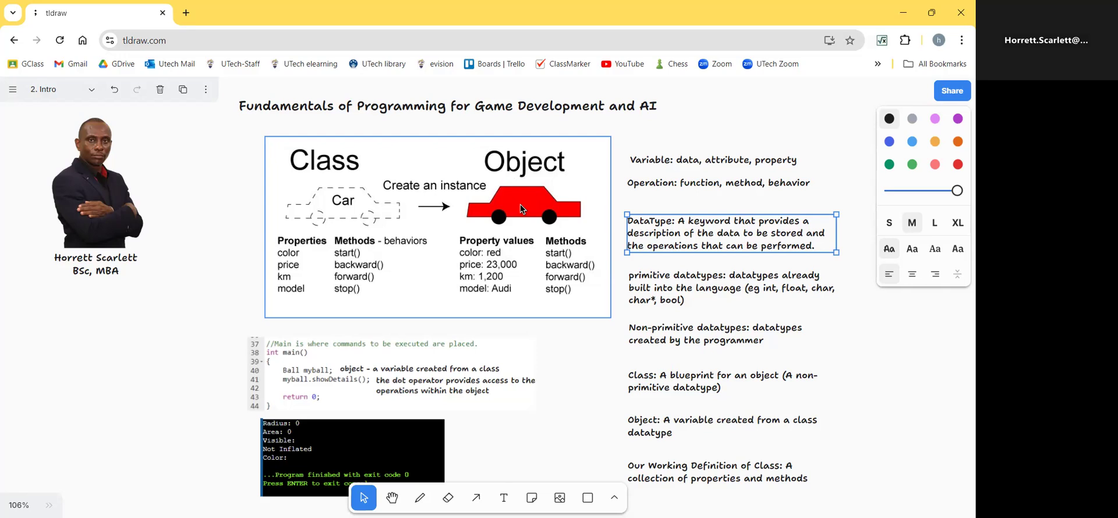
mouse_move(360, 217)
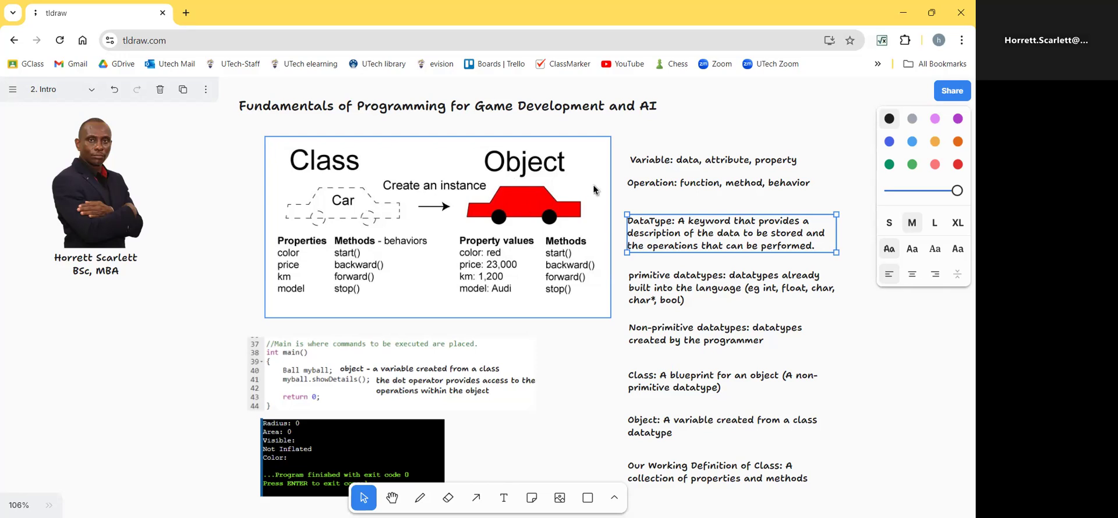
mouse_move(506, 261)
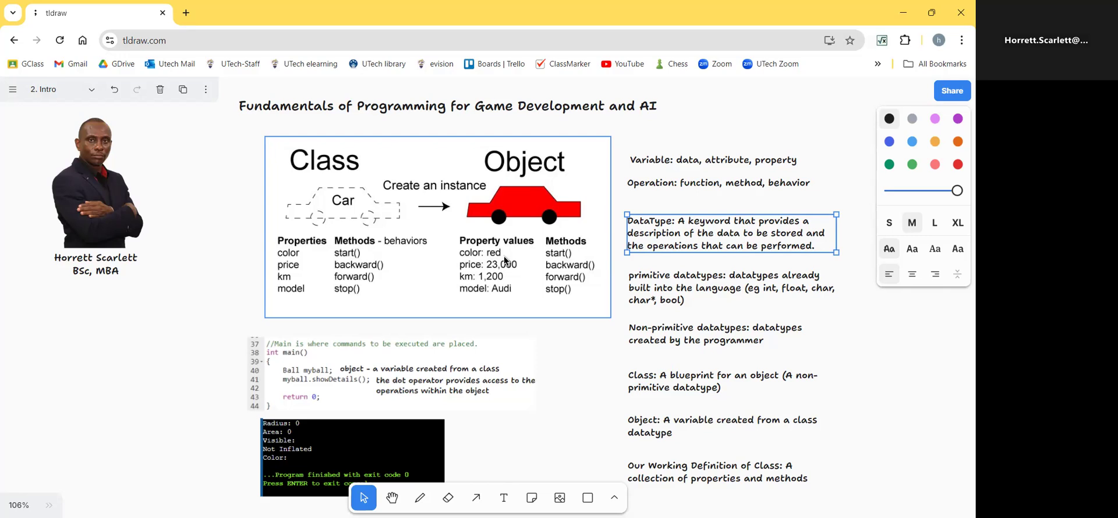
mouse_move(524, 270)
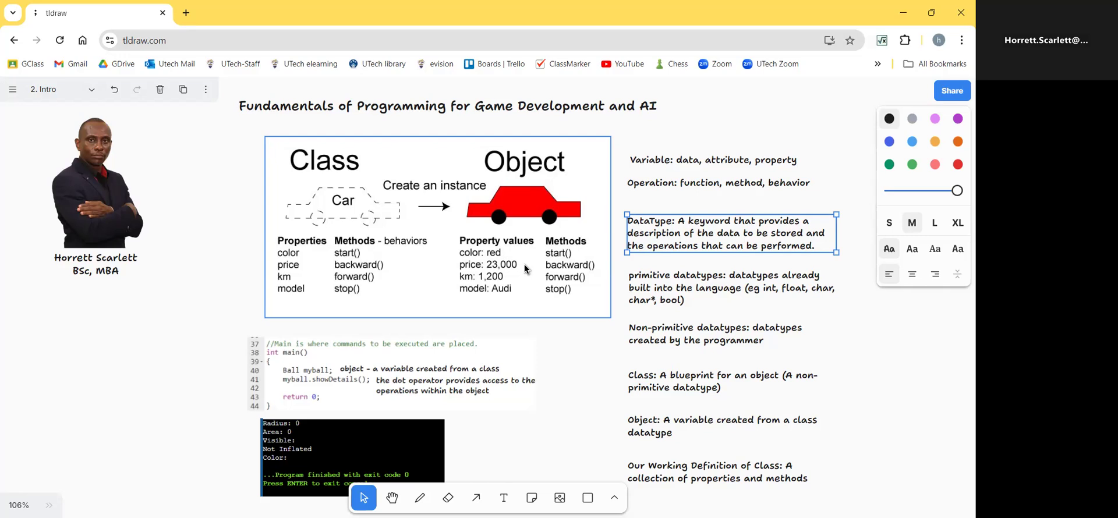
mouse_move(519, 297)
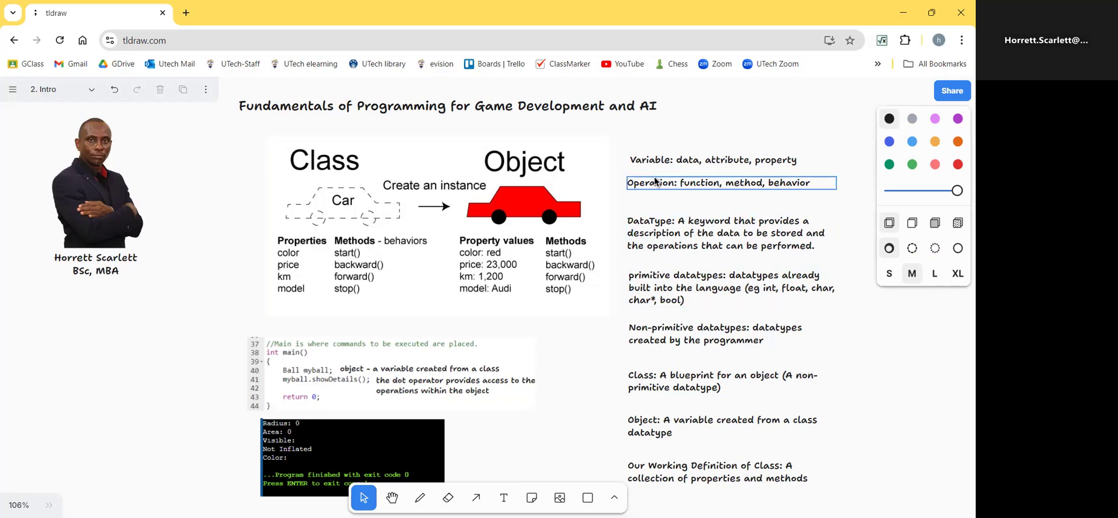
left_click(712, 159)
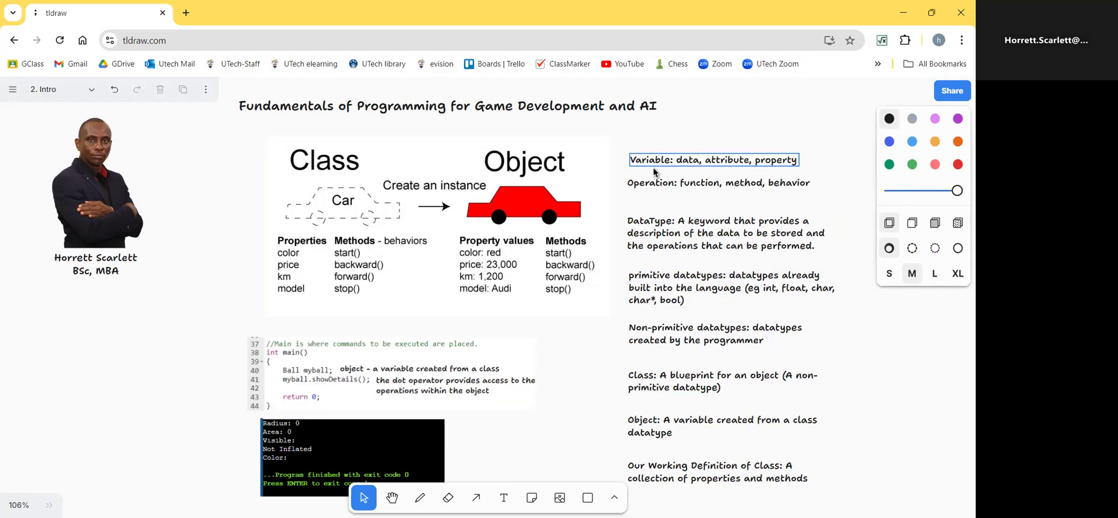
left_click(499, 269)
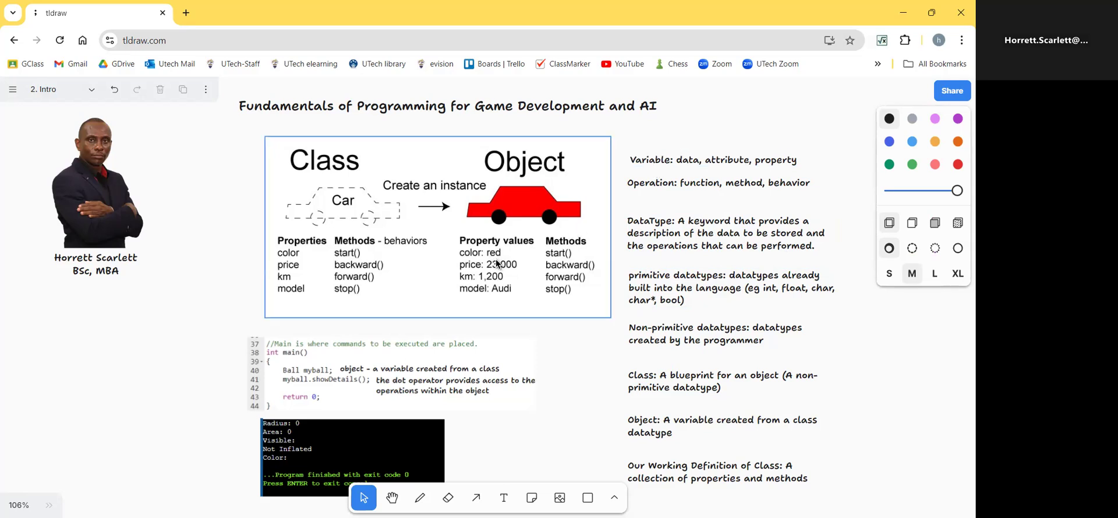
mouse_move(509, 301)
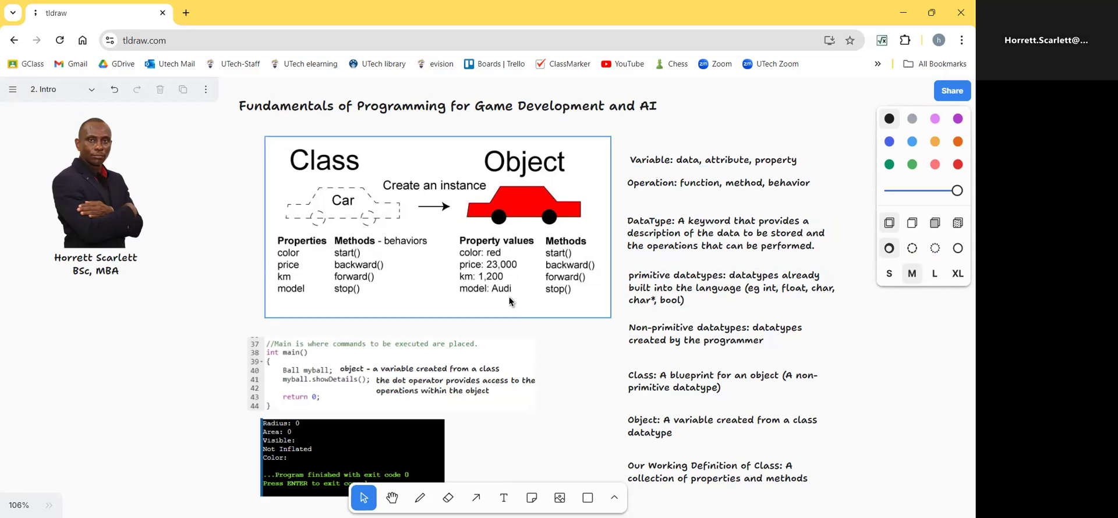
mouse_move(467, 302)
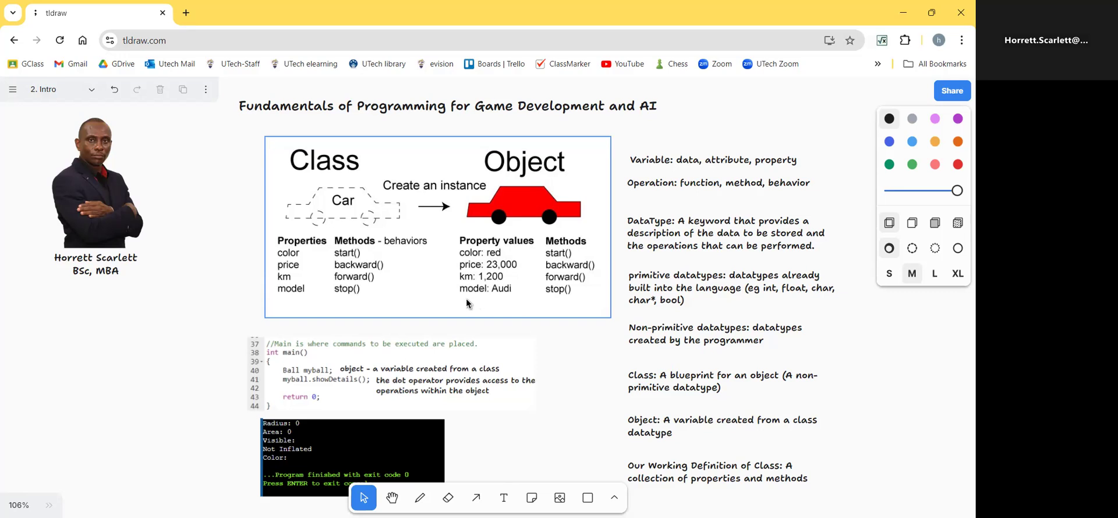
mouse_move(469, 264)
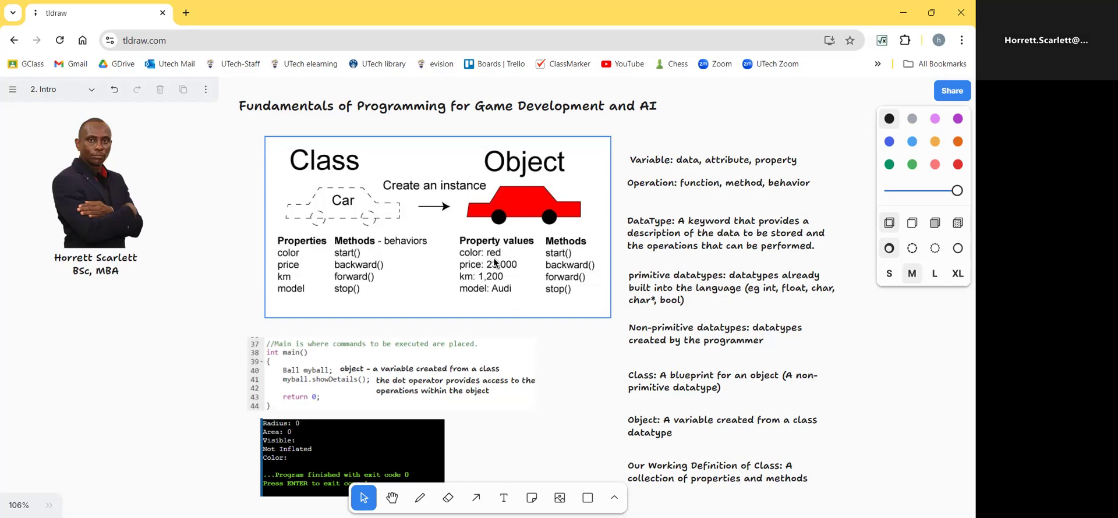
mouse_move(476, 302)
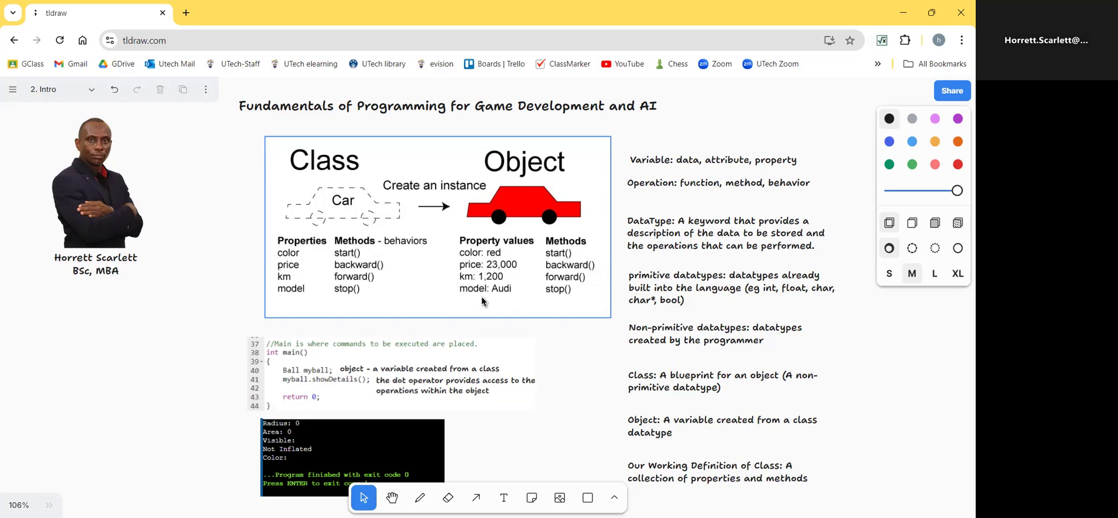
mouse_move(505, 303)
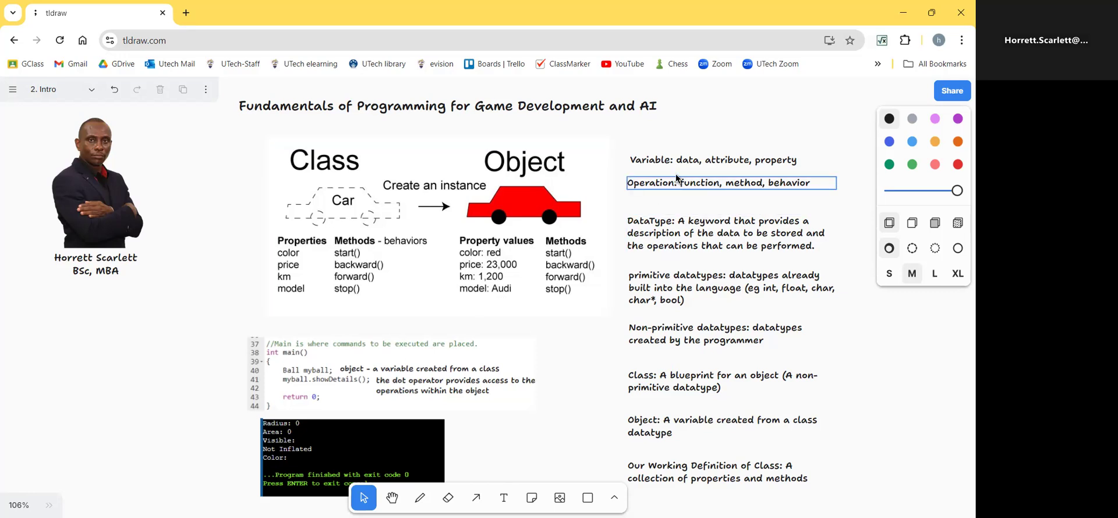
left_click(932, 400)
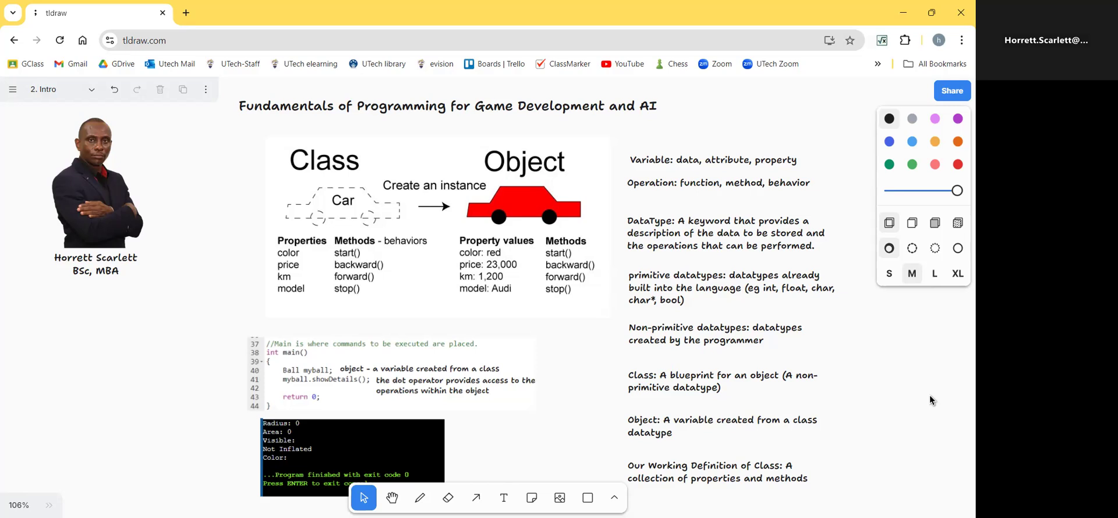
left_click(437, 228)
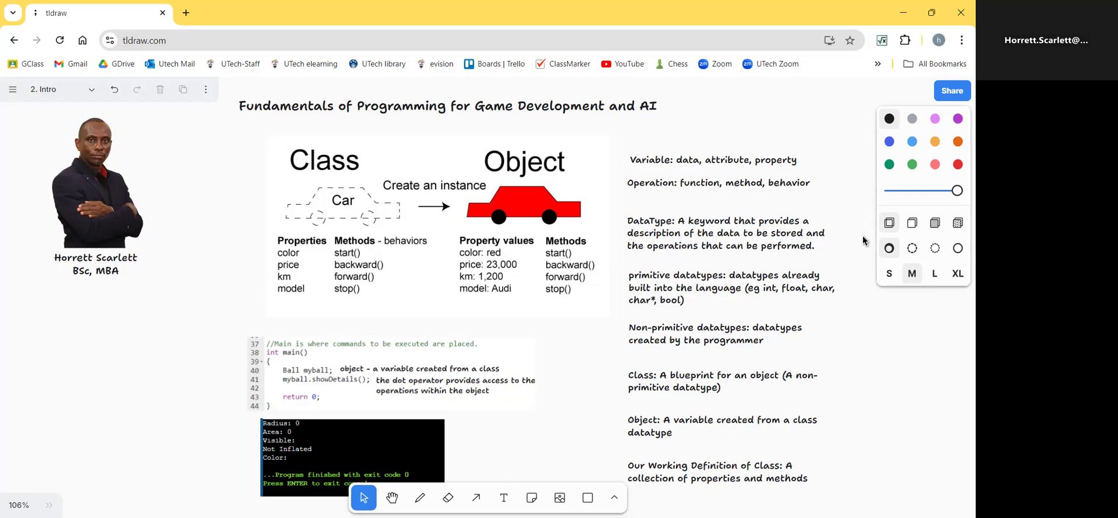
mouse_move(820, 205)
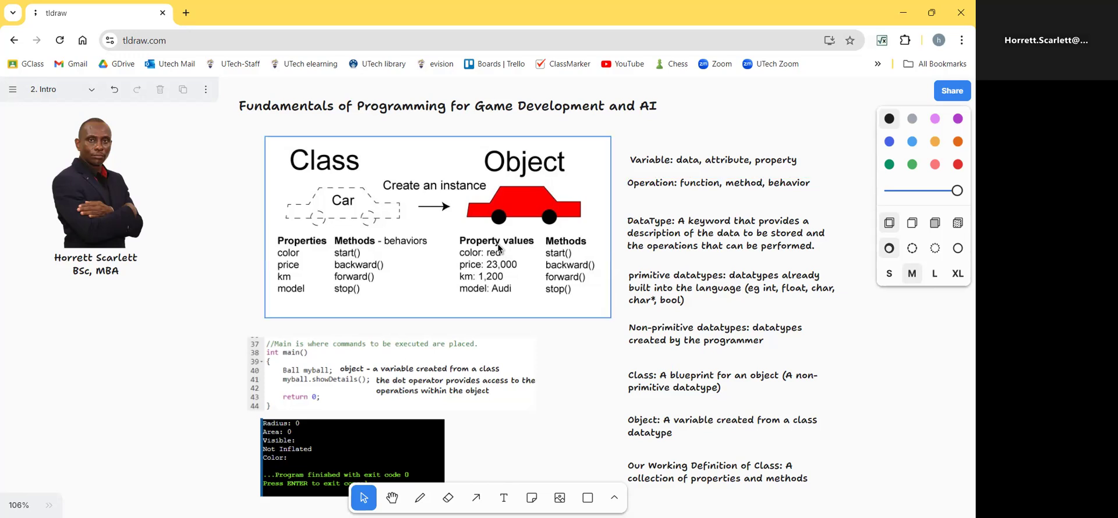
mouse_move(366, 264)
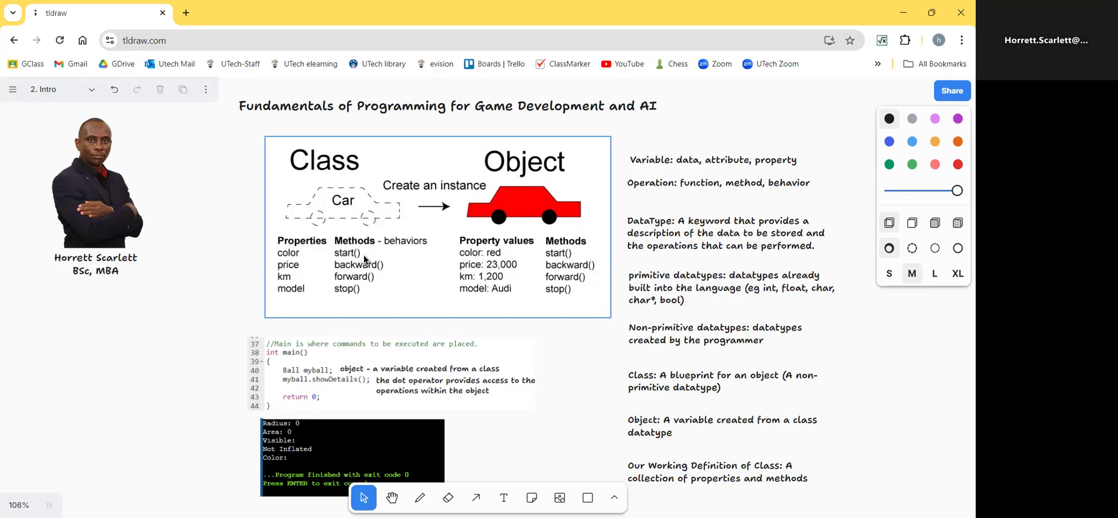
mouse_move(363, 298)
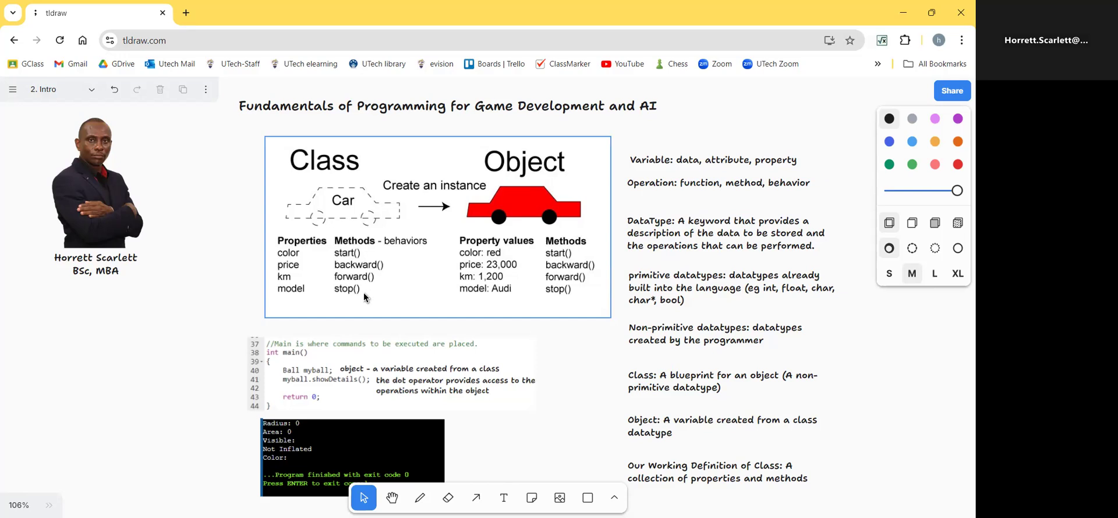
mouse_move(381, 283)
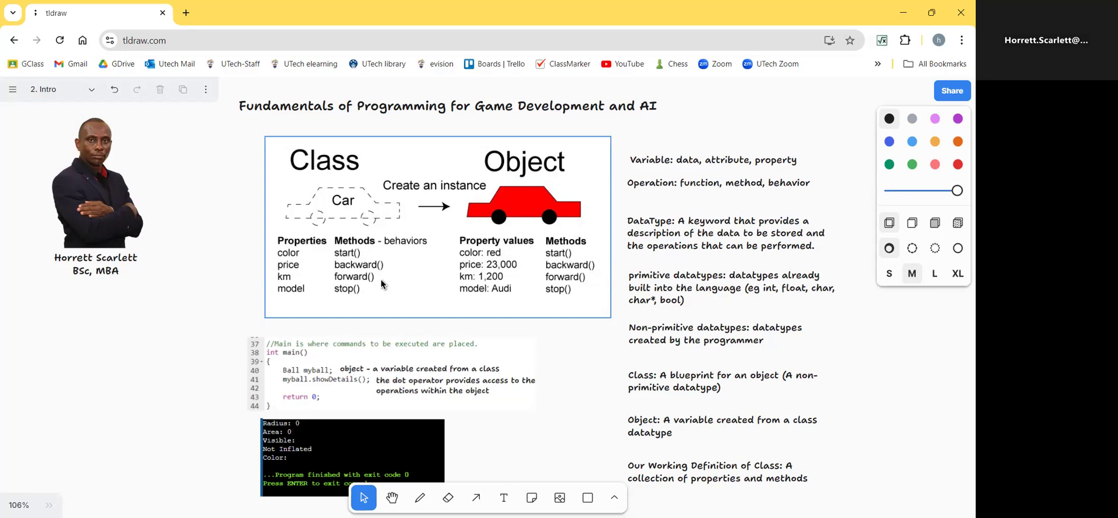
mouse_move(391, 287)
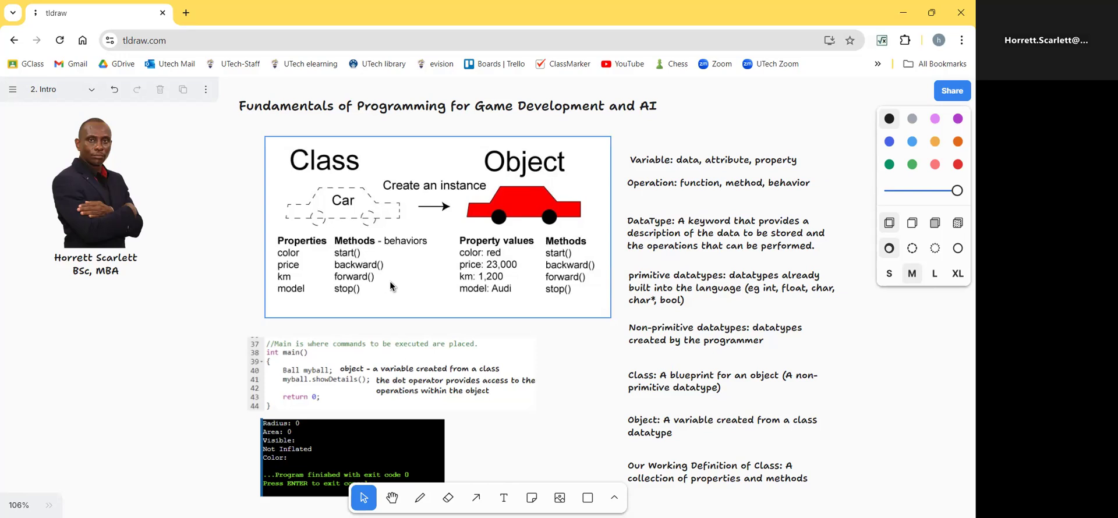
left_click(931, 403)
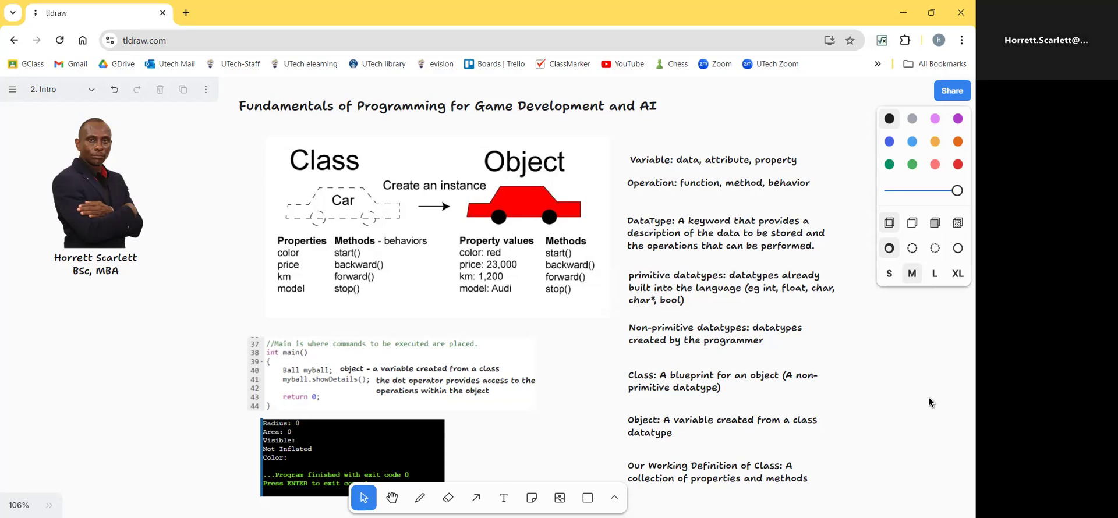
left_click(549, 299)
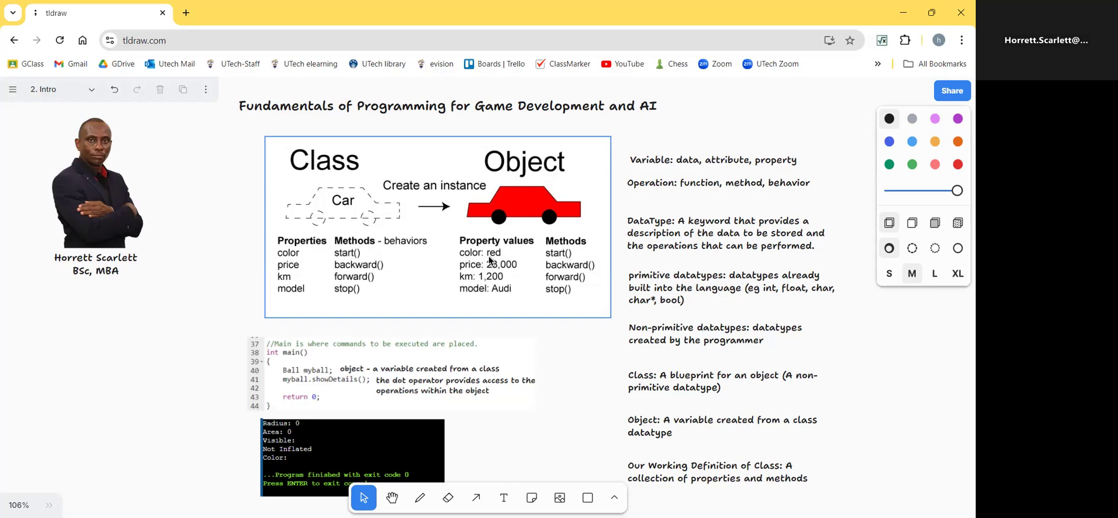
mouse_move(496, 262)
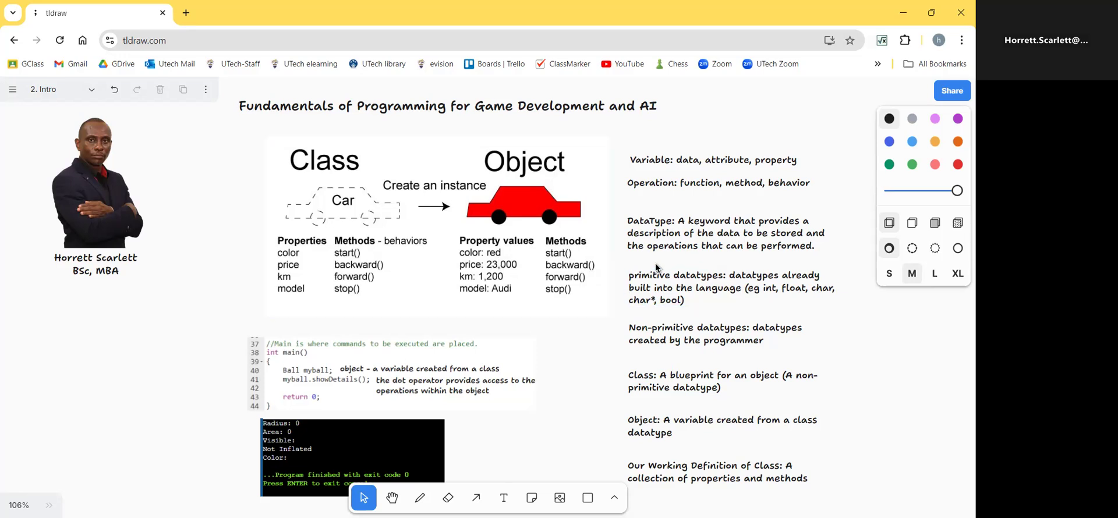
left_click(720, 232)
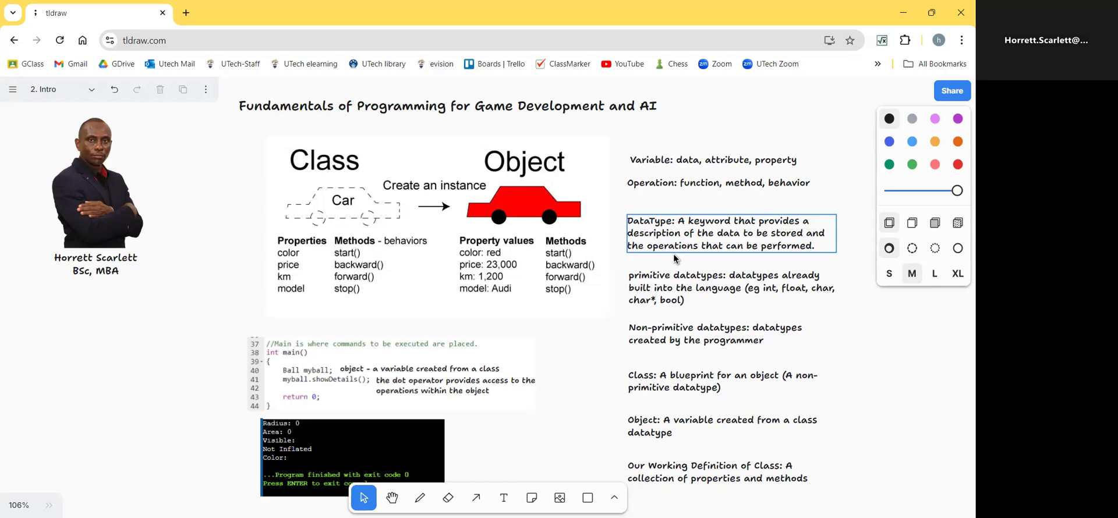
left_click(727, 287)
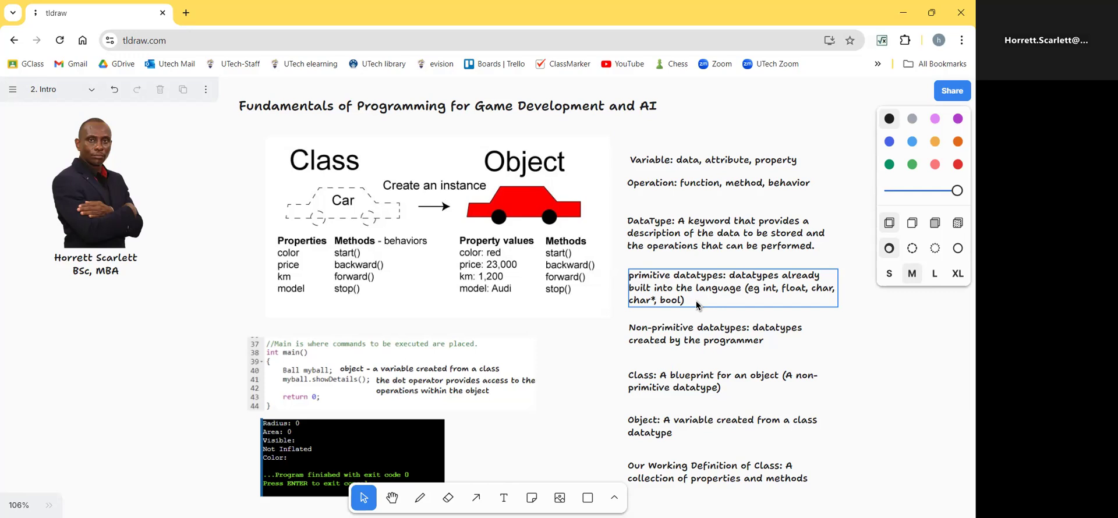
mouse_move(772, 297)
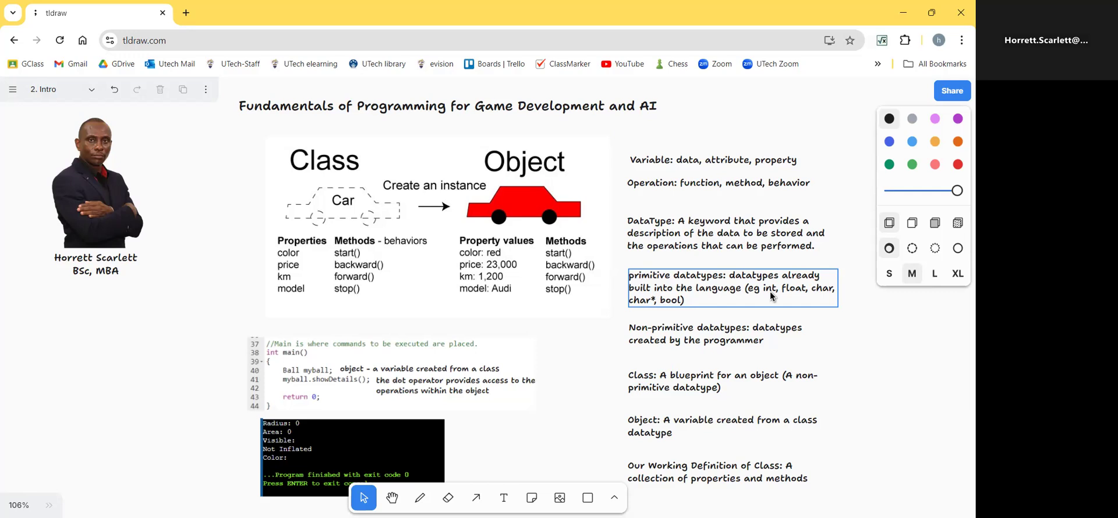
mouse_move(784, 302)
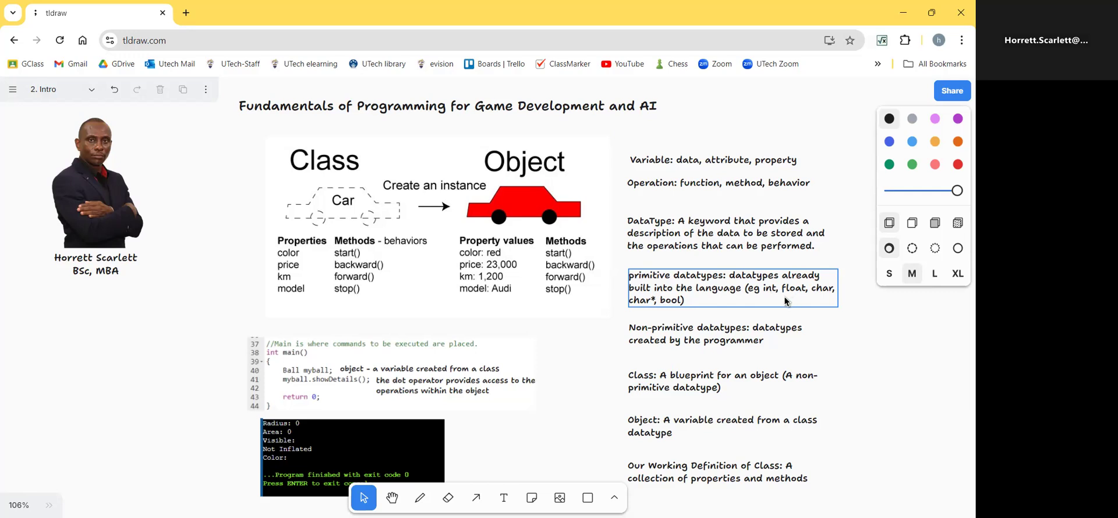
mouse_move(797, 302)
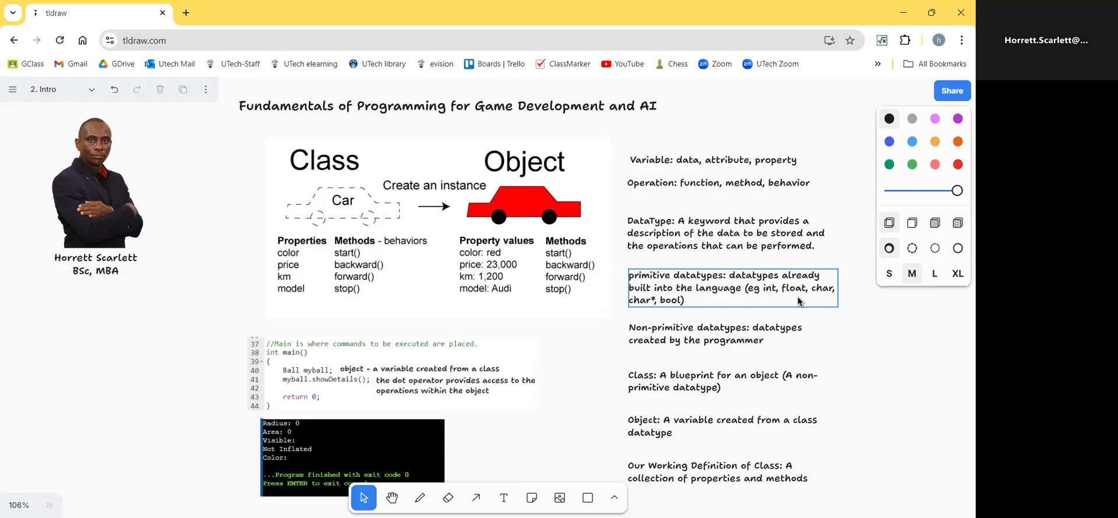
mouse_move(816, 299)
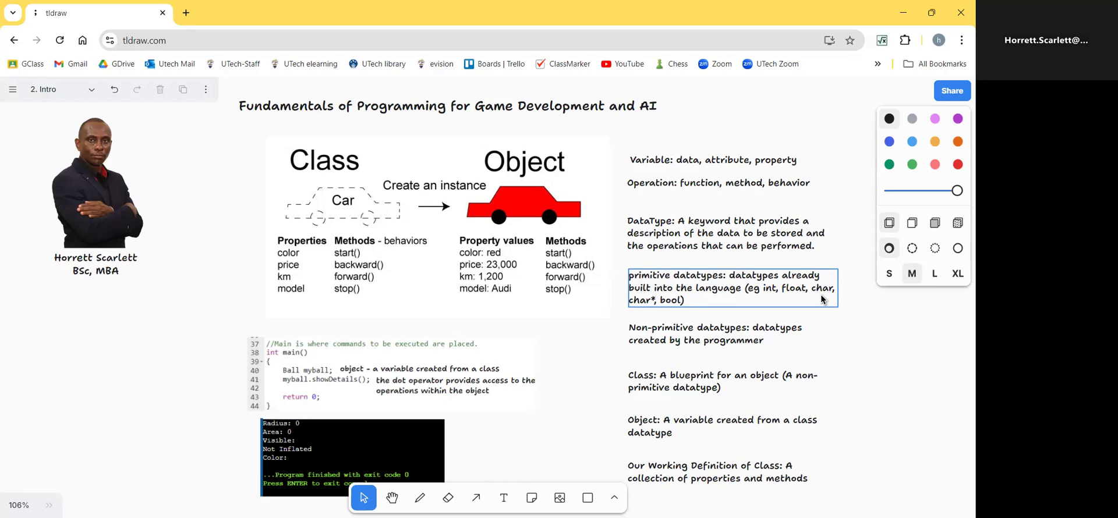
mouse_move(639, 312)
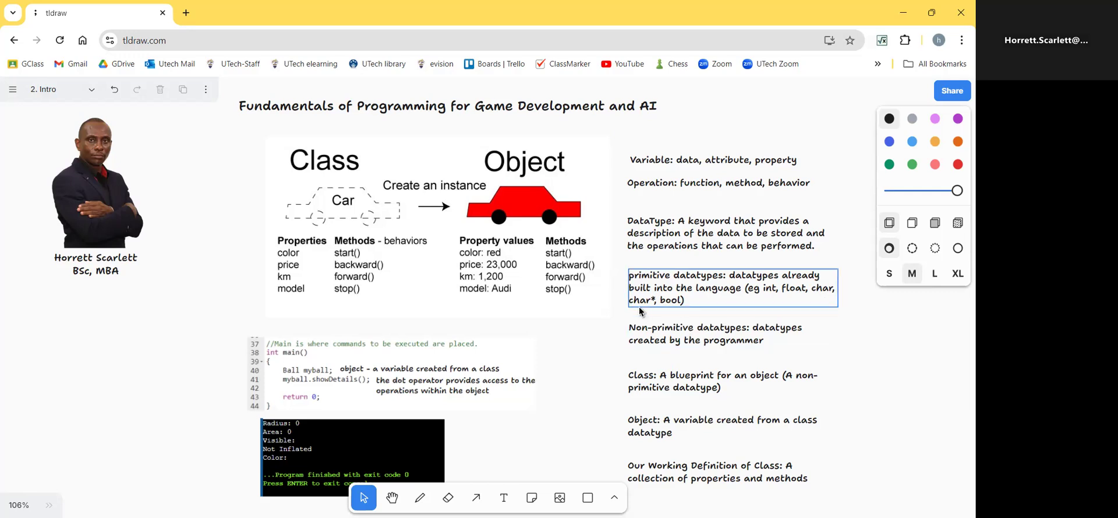
mouse_move(639, 312)
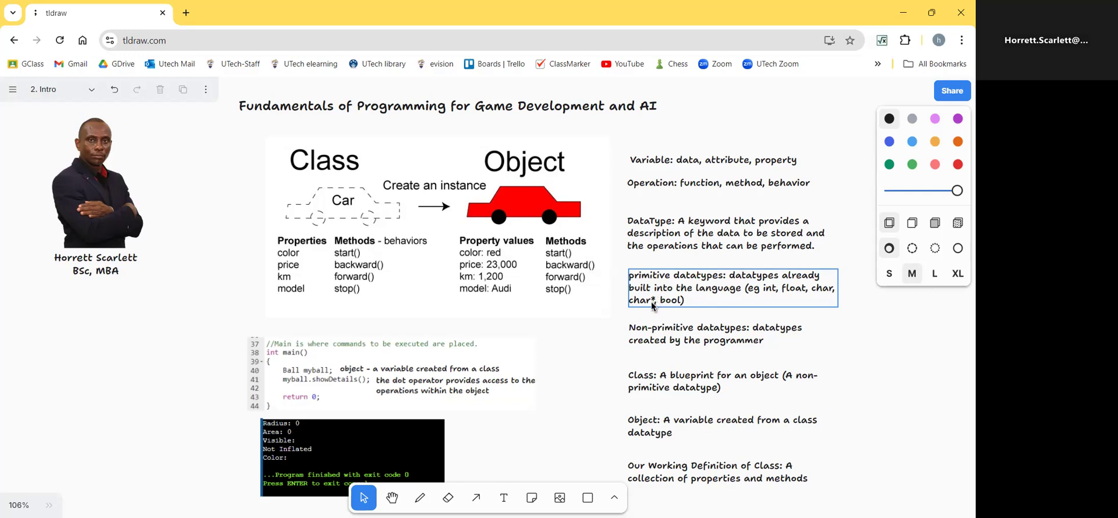
mouse_move(635, 312)
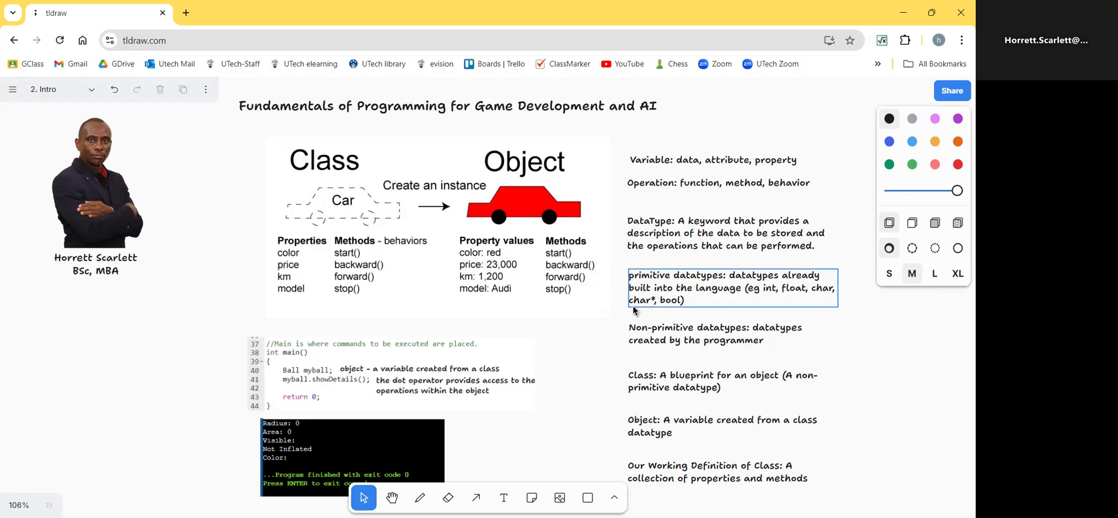
mouse_move(651, 310)
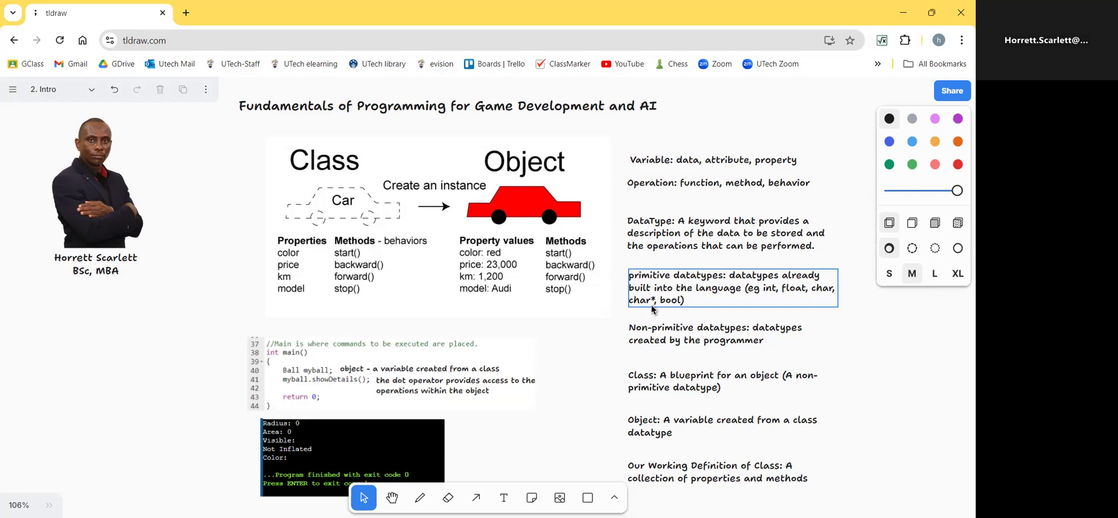
mouse_move(651, 317)
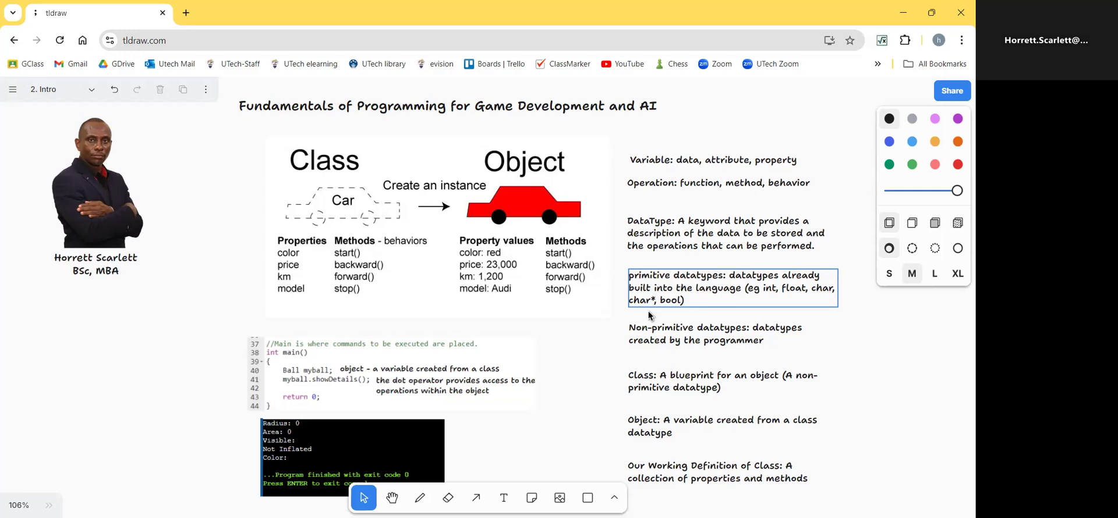
left_click(503, 262)
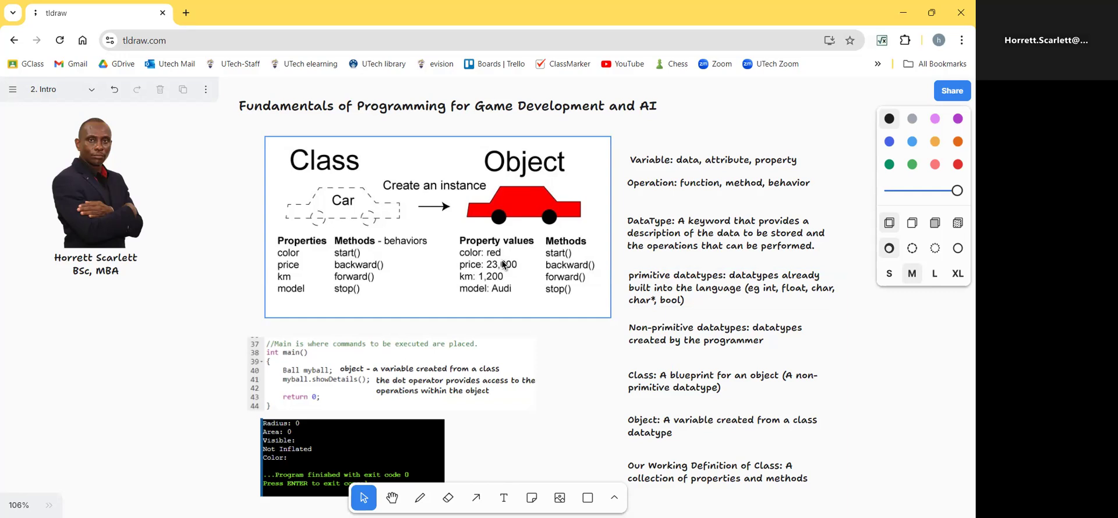
left_click(727, 287)
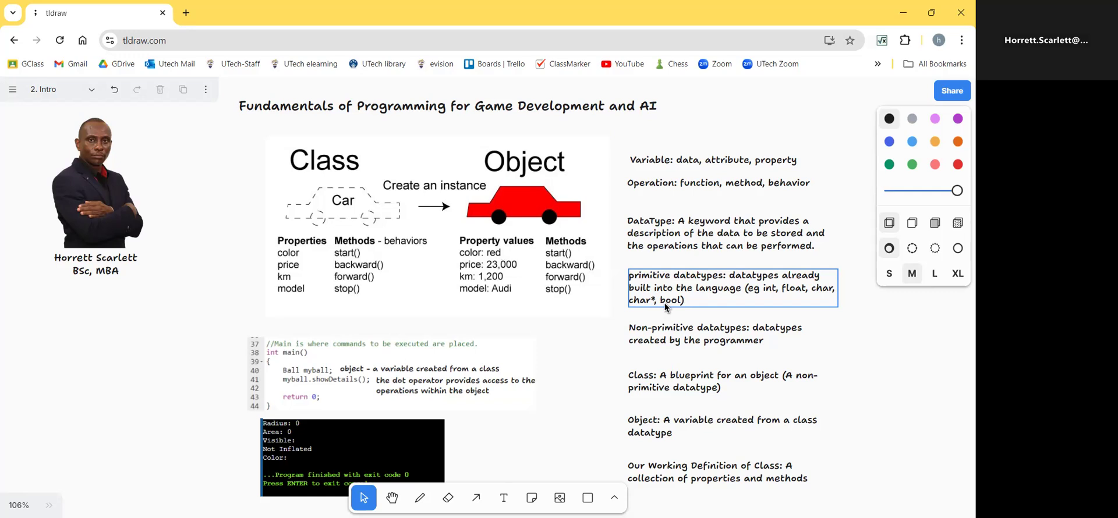
mouse_move(678, 313)
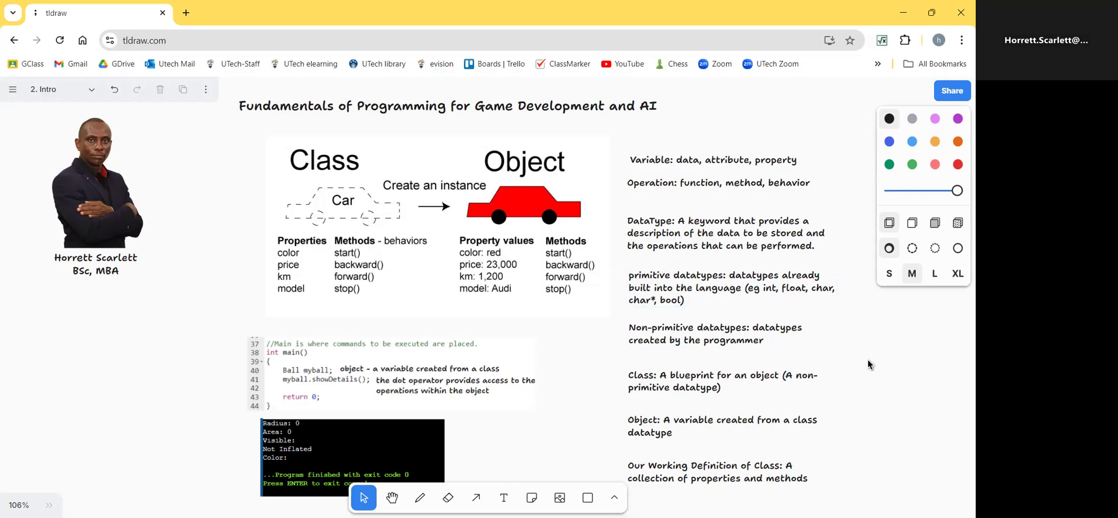
left_click(714, 334)
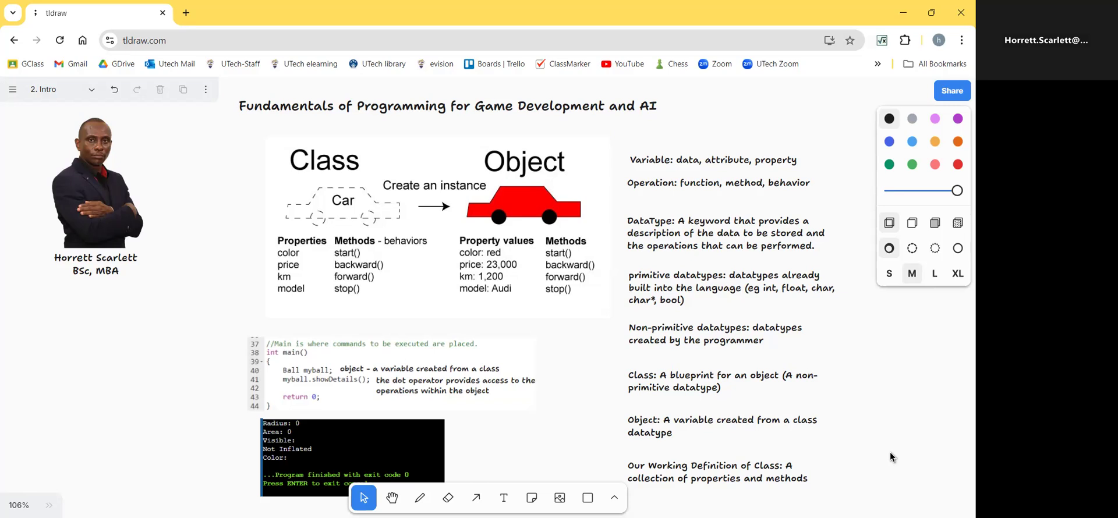
mouse_move(216, 225)
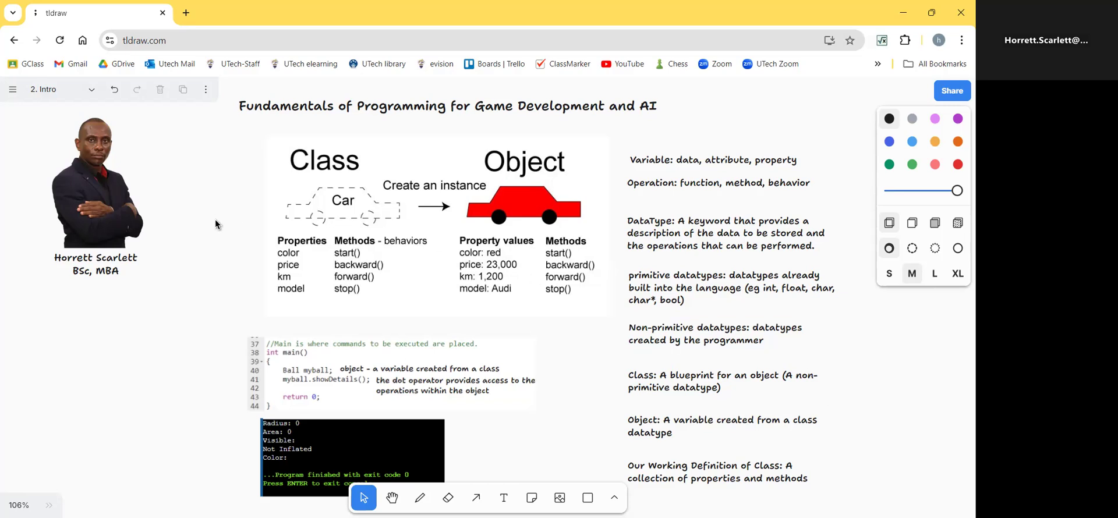
left_click(436, 225)
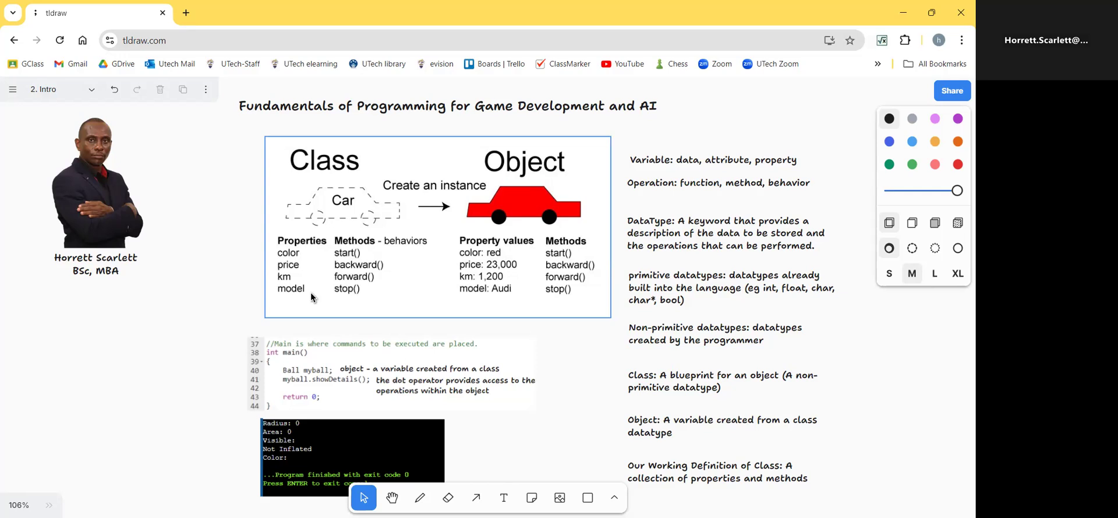
mouse_move(350, 254)
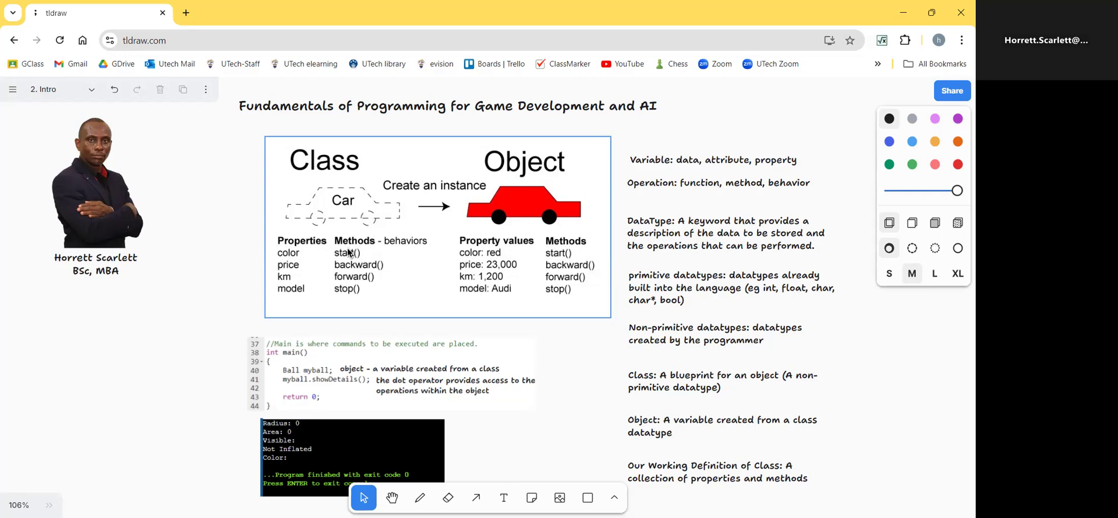
mouse_move(400, 316)
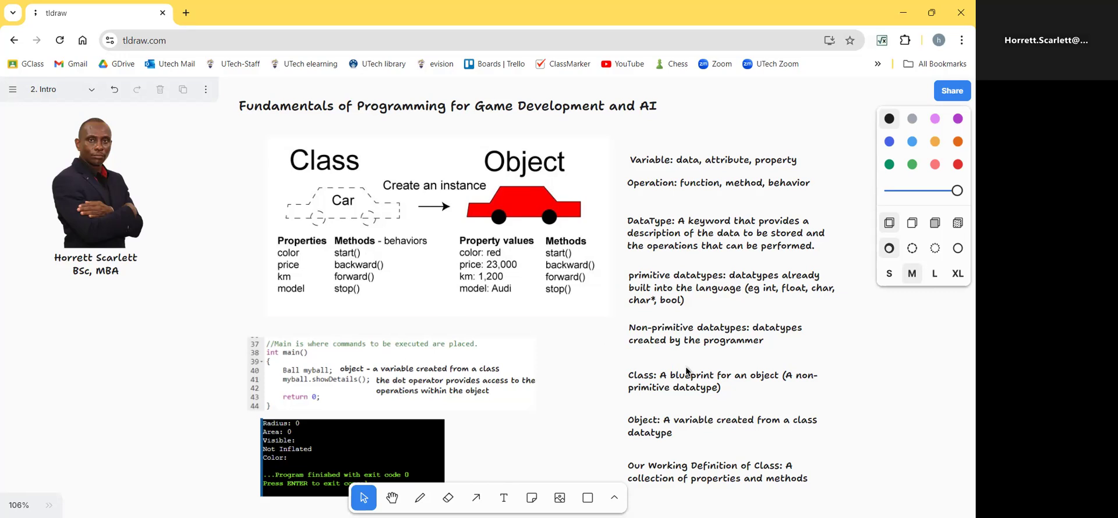
mouse_move(775, 435)
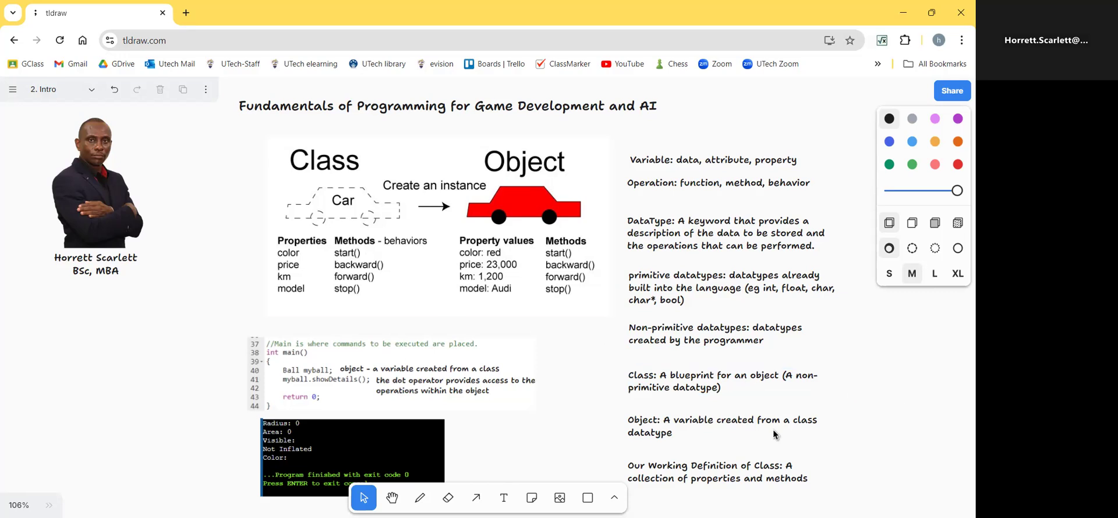
left_click(428, 385)
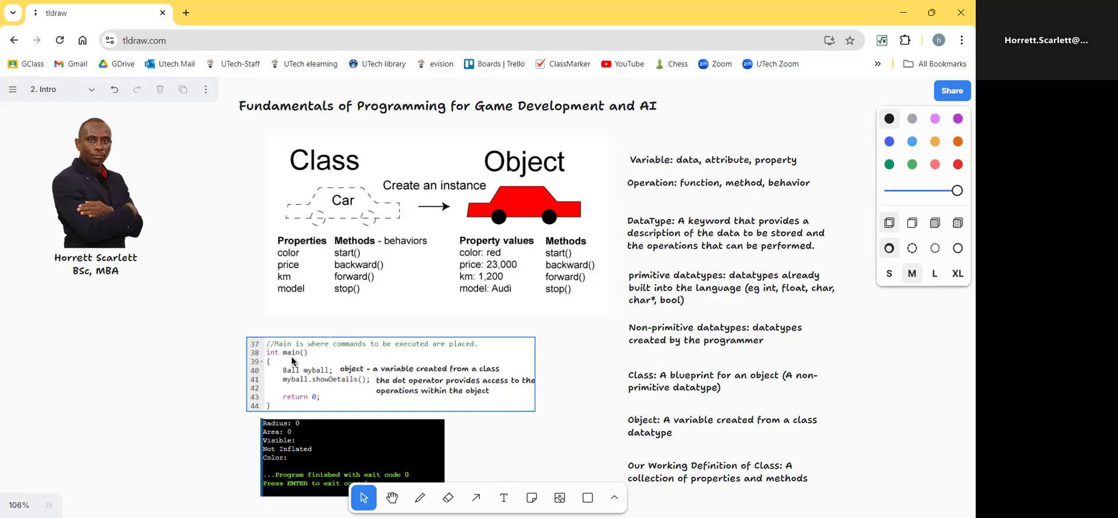
mouse_move(282, 360)
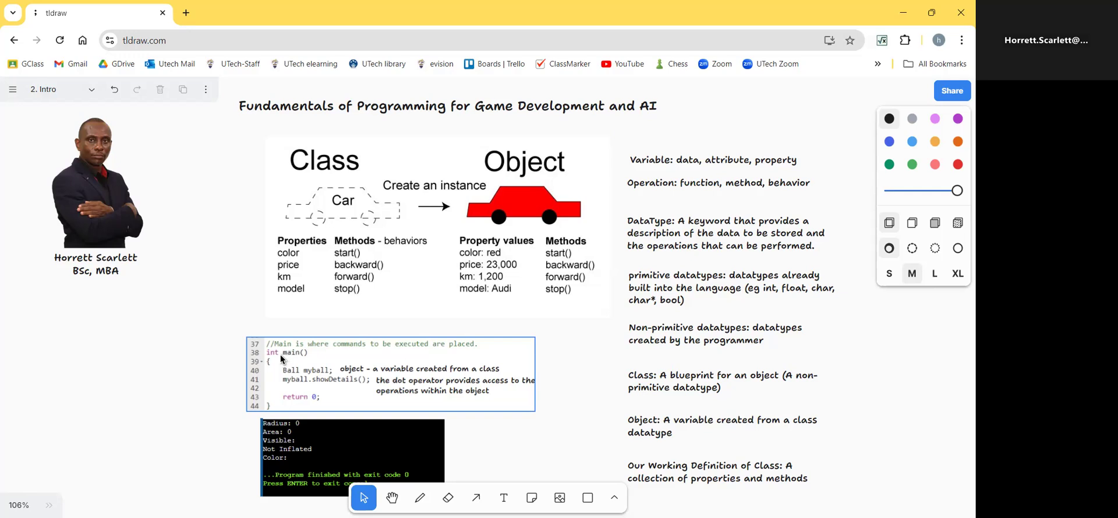
mouse_move(274, 362)
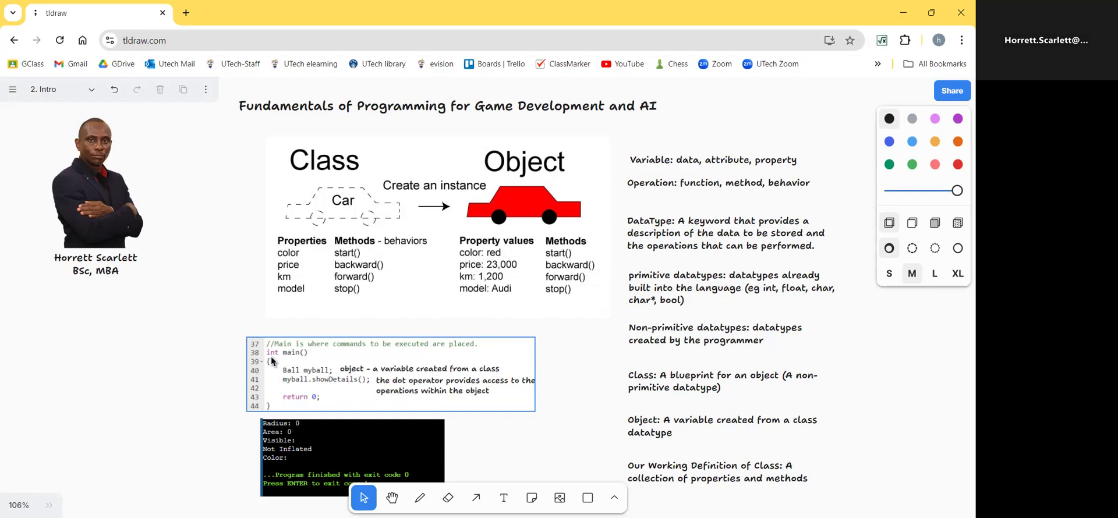
mouse_move(277, 358)
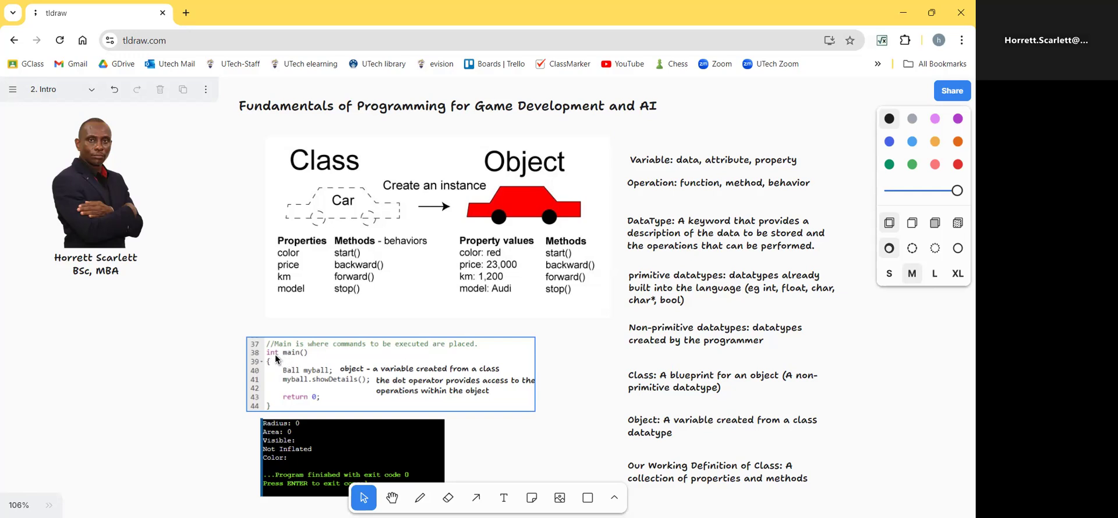
mouse_move(303, 366)
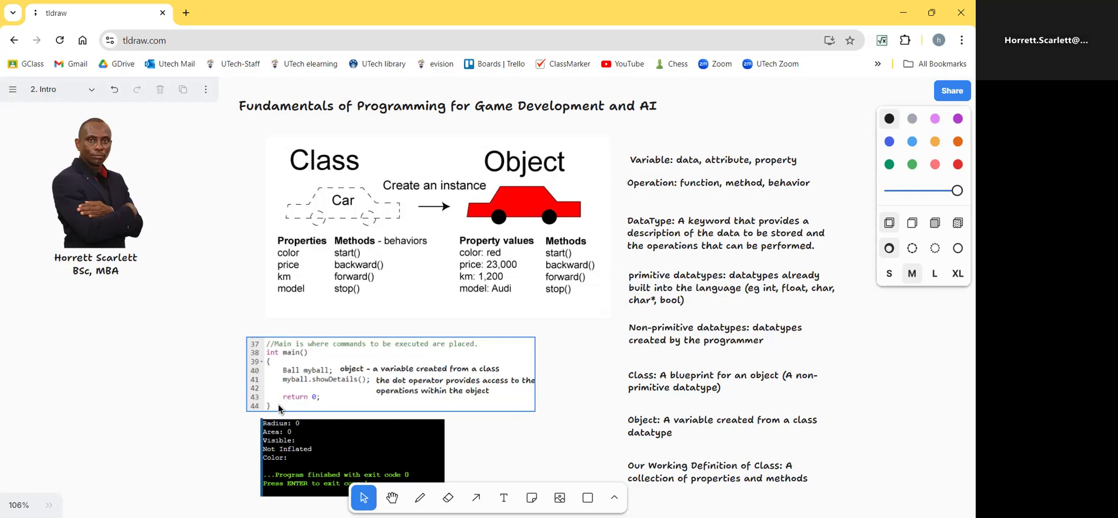
mouse_move(266, 379)
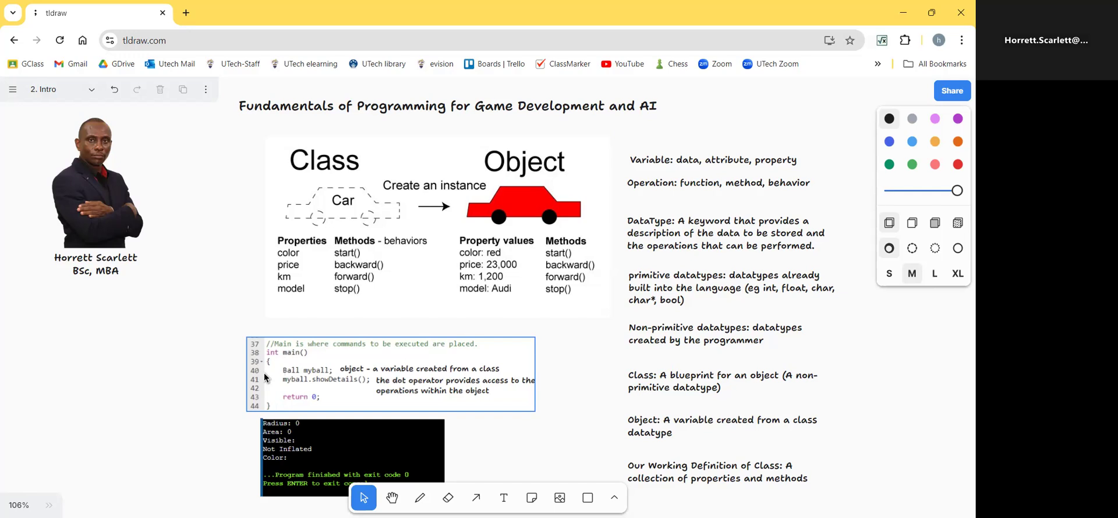
mouse_move(305, 380)
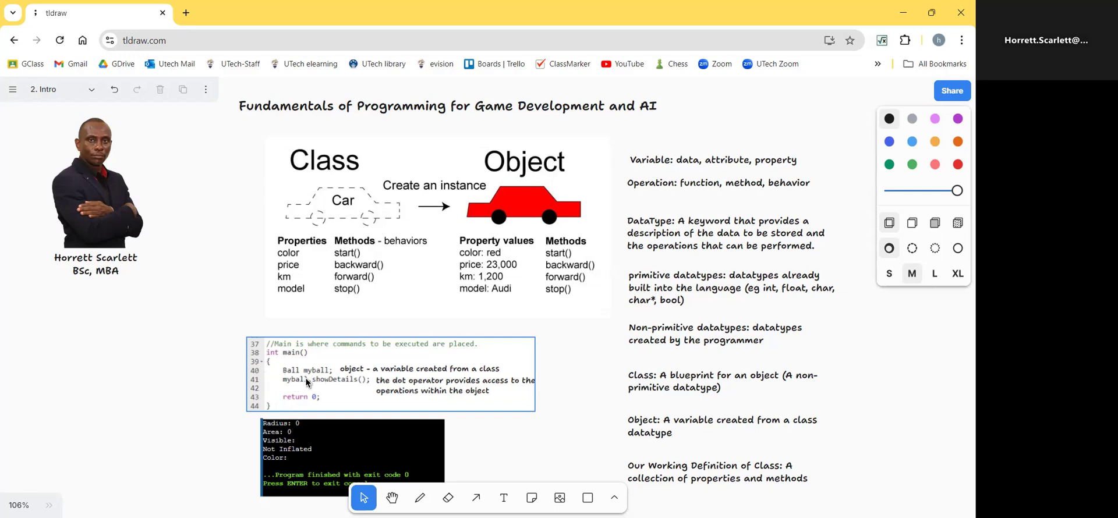
mouse_move(327, 380)
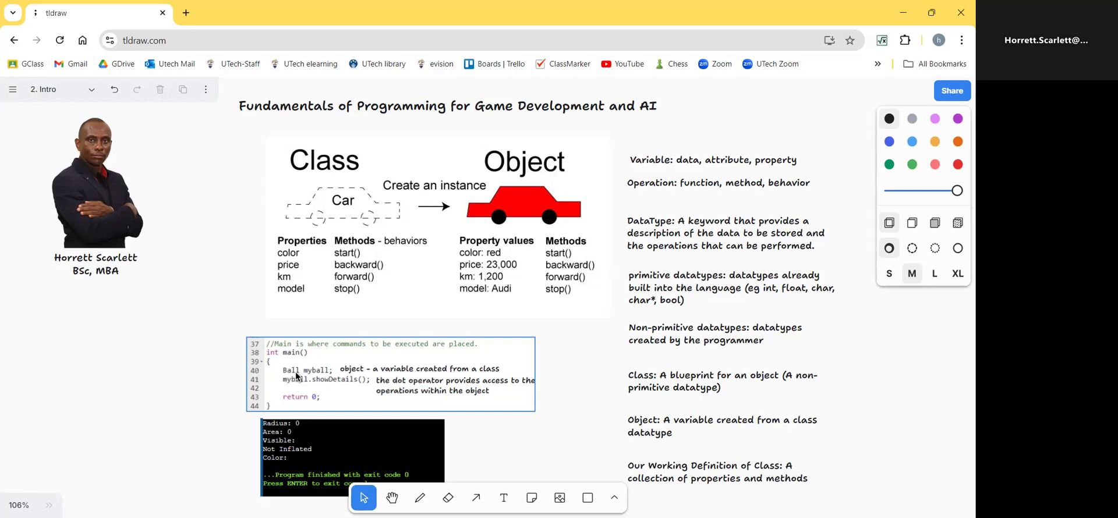
mouse_move(330, 379)
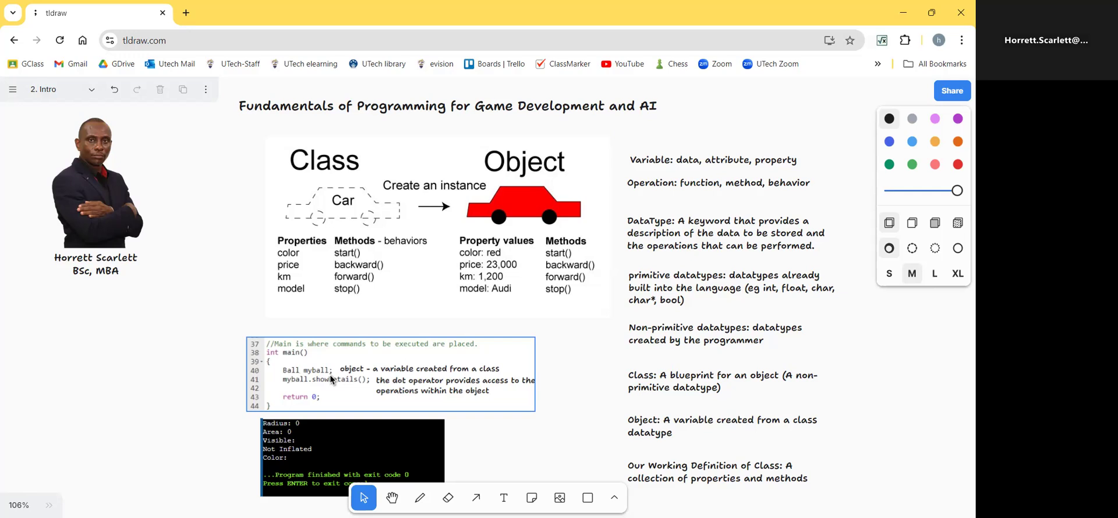
mouse_move(295, 378)
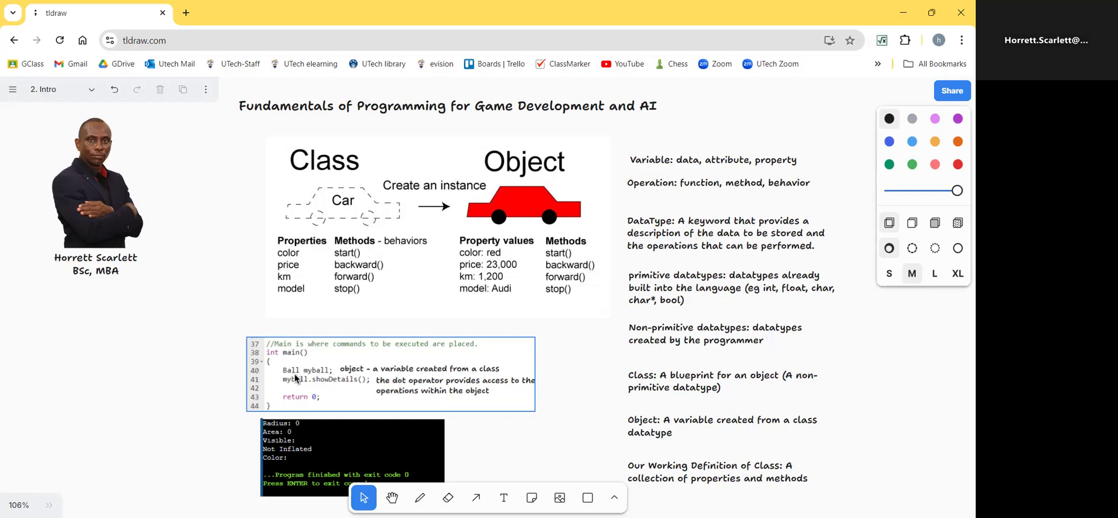
mouse_move(307, 378)
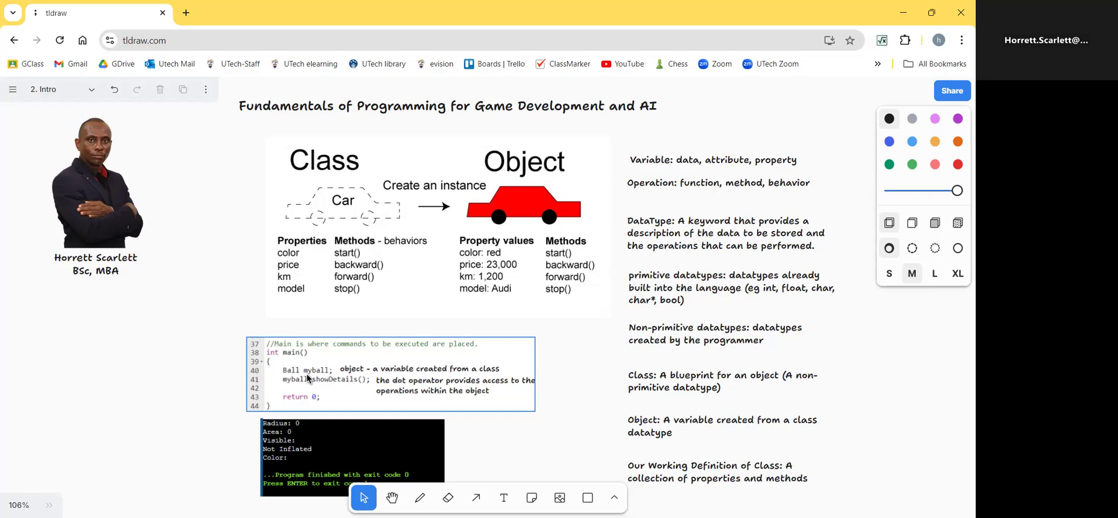
mouse_move(328, 380)
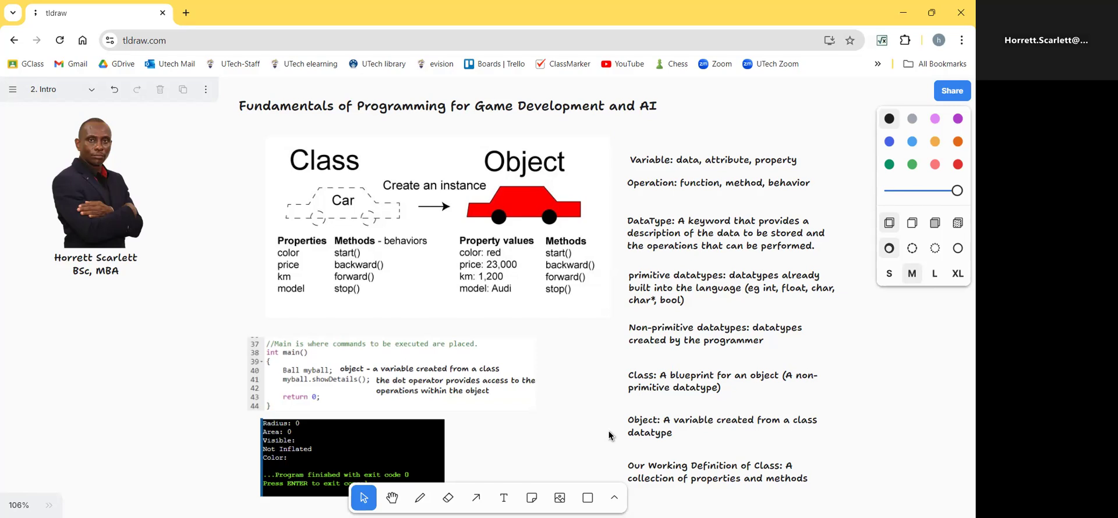
left_click(499, 410)
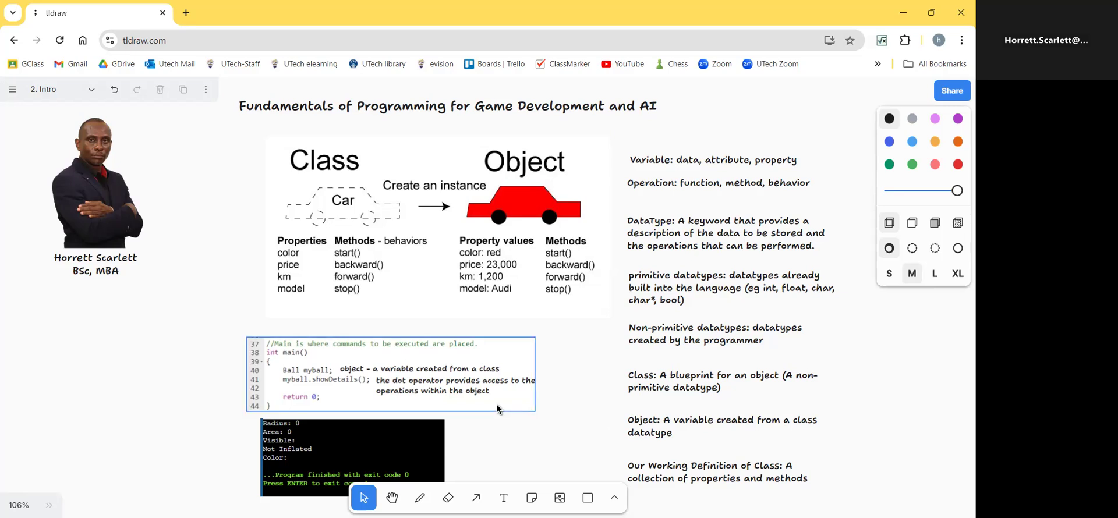
mouse_move(307, 381)
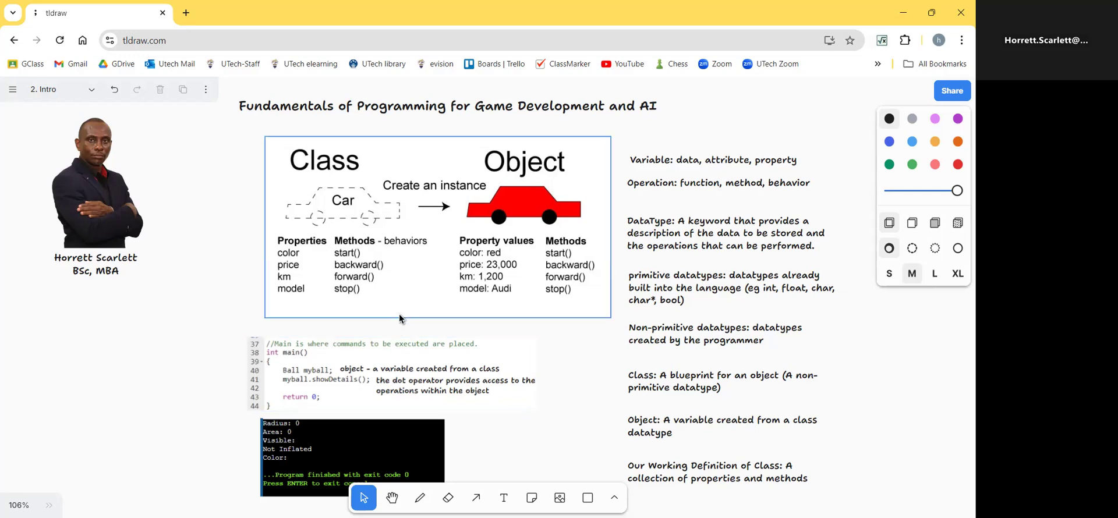
mouse_move(387, 301)
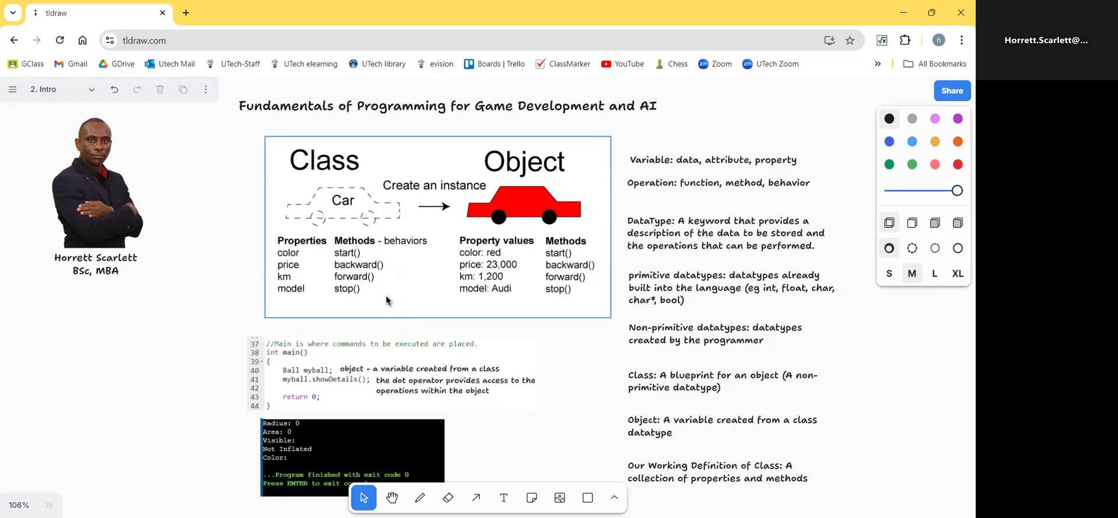
mouse_move(390, 306)
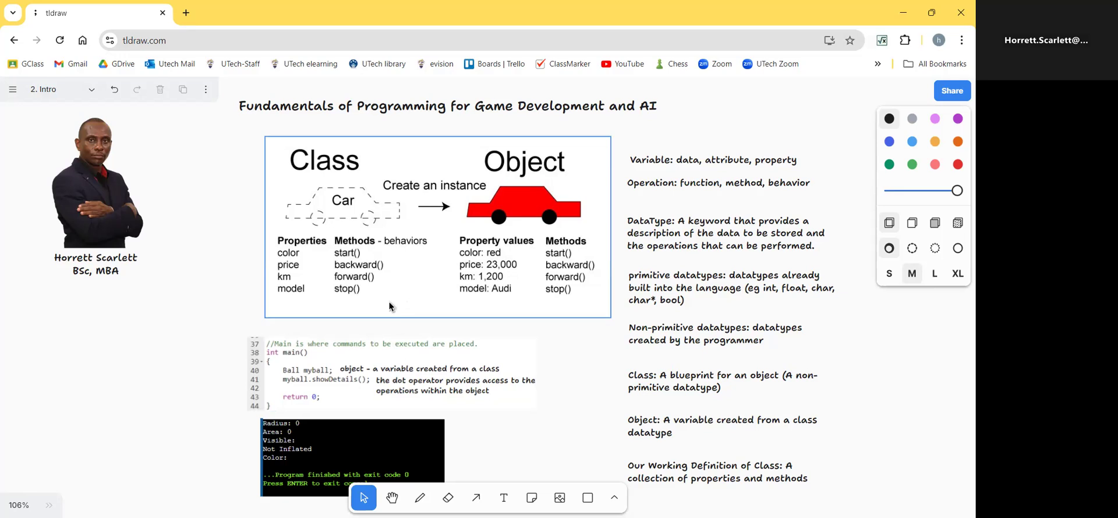
mouse_move(401, 261)
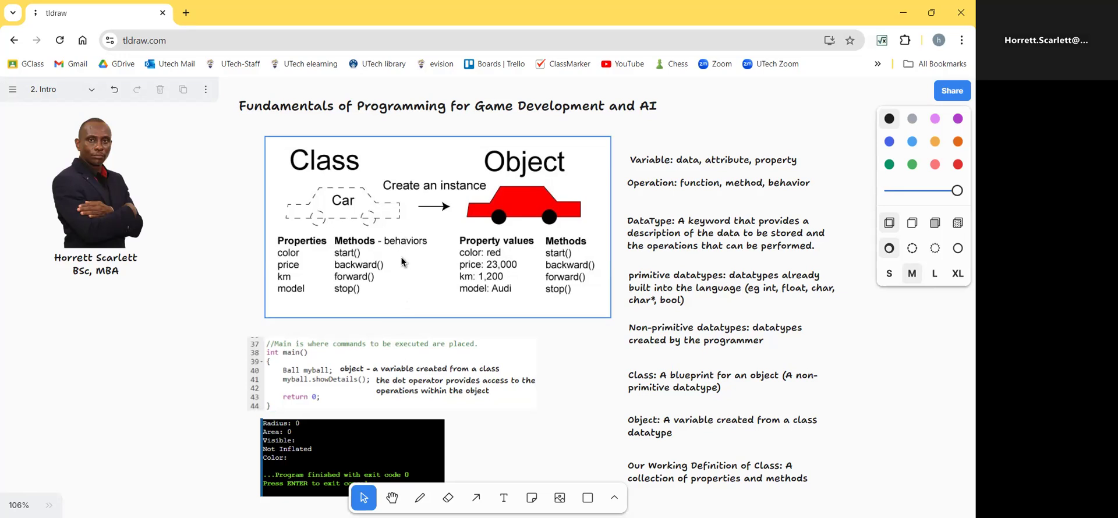
left_click(307, 391)
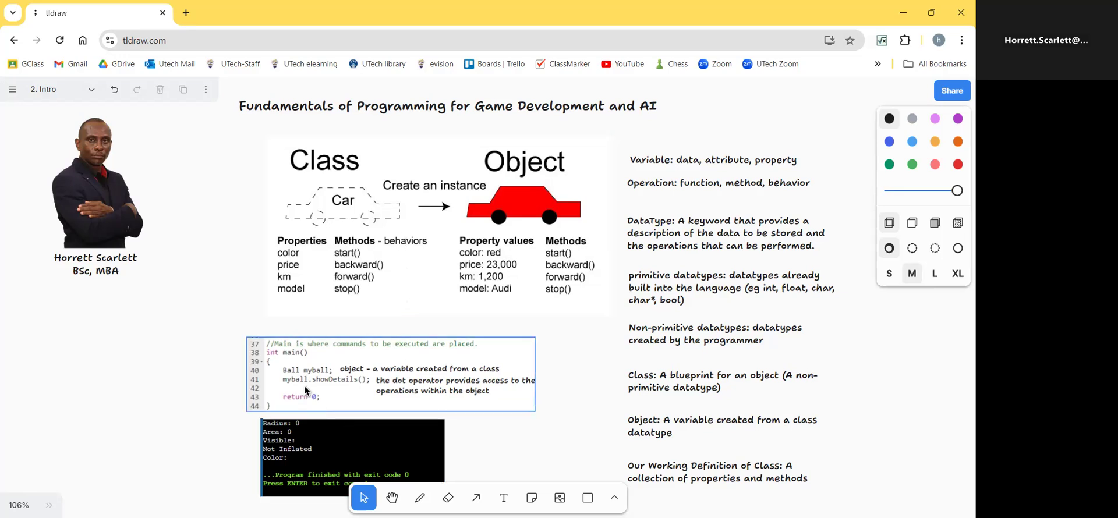
mouse_move(322, 390)
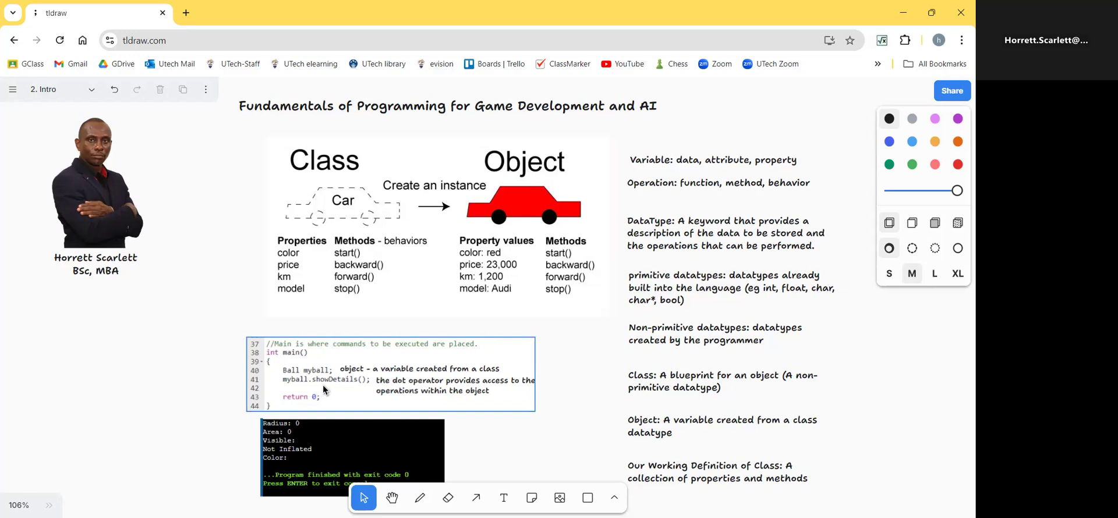
mouse_move(368, 392)
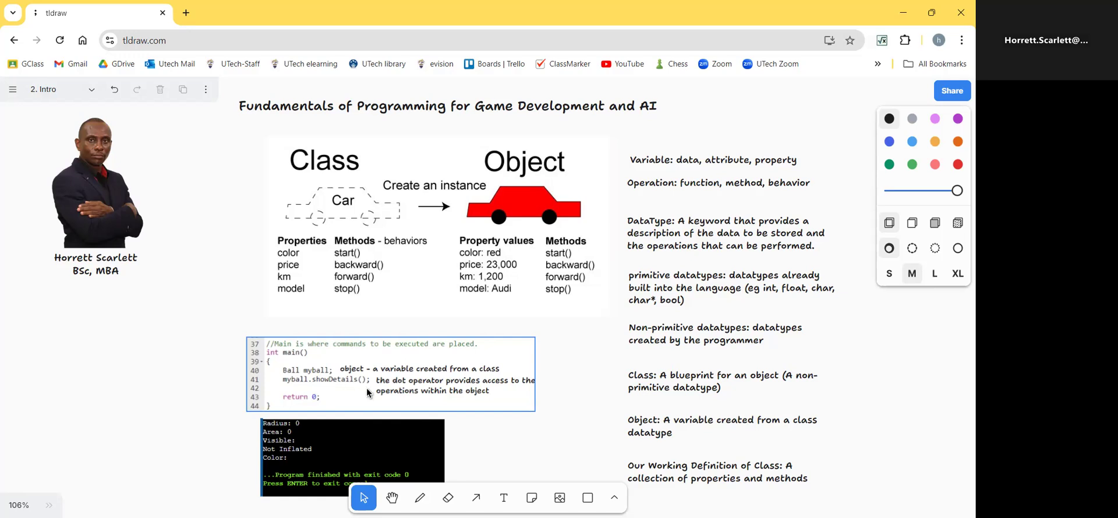
mouse_move(320, 387)
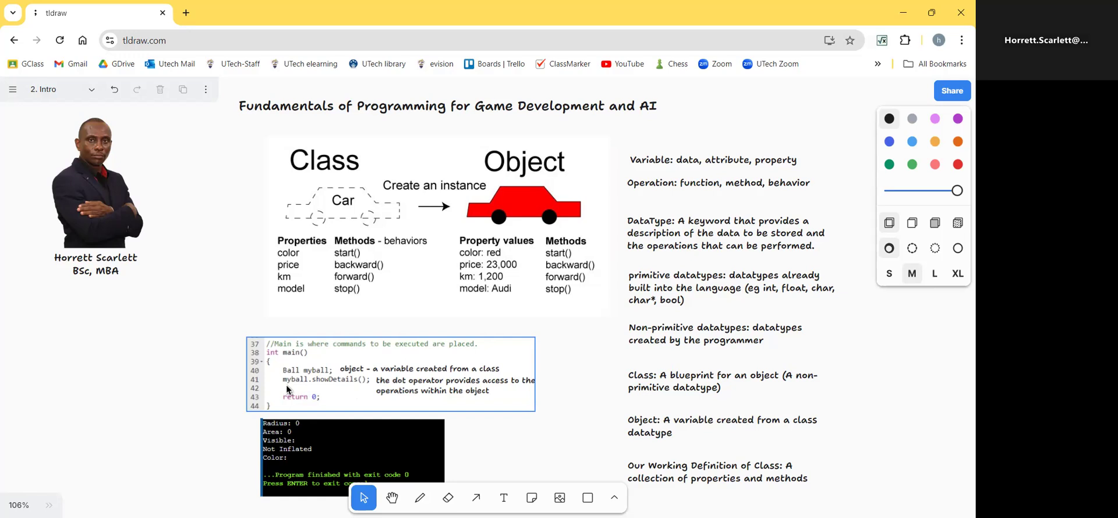
mouse_move(309, 388)
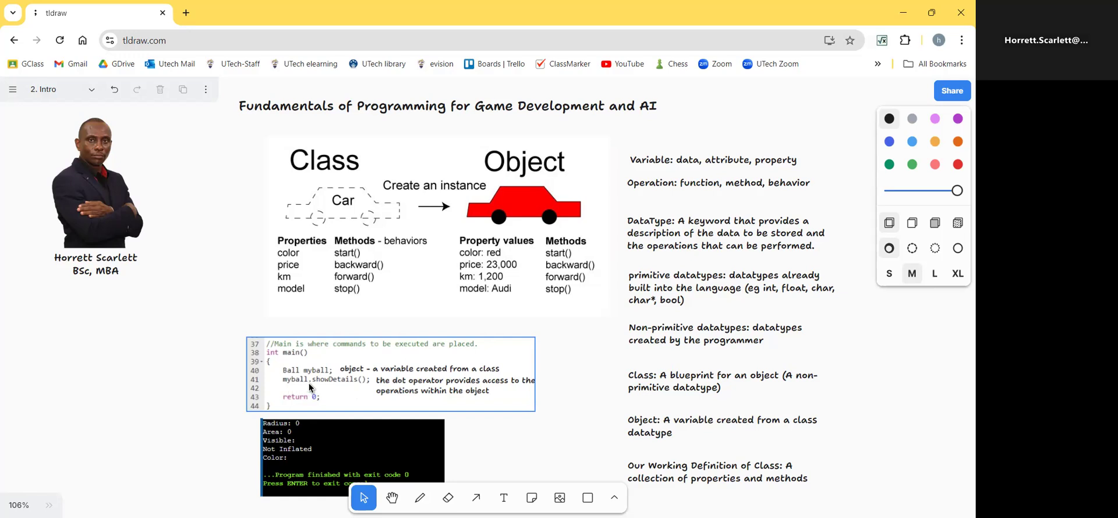
mouse_move(286, 390)
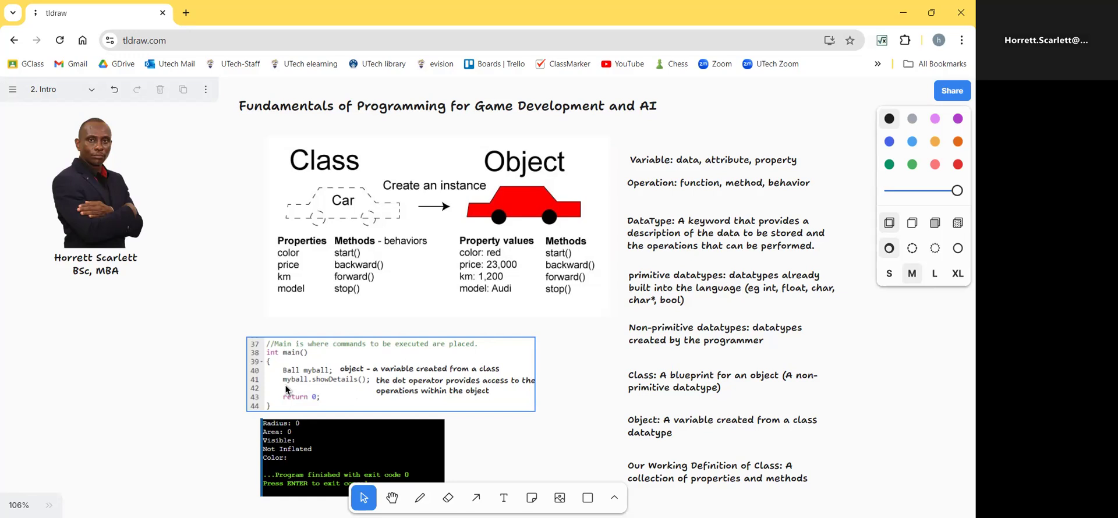
mouse_move(302, 393)
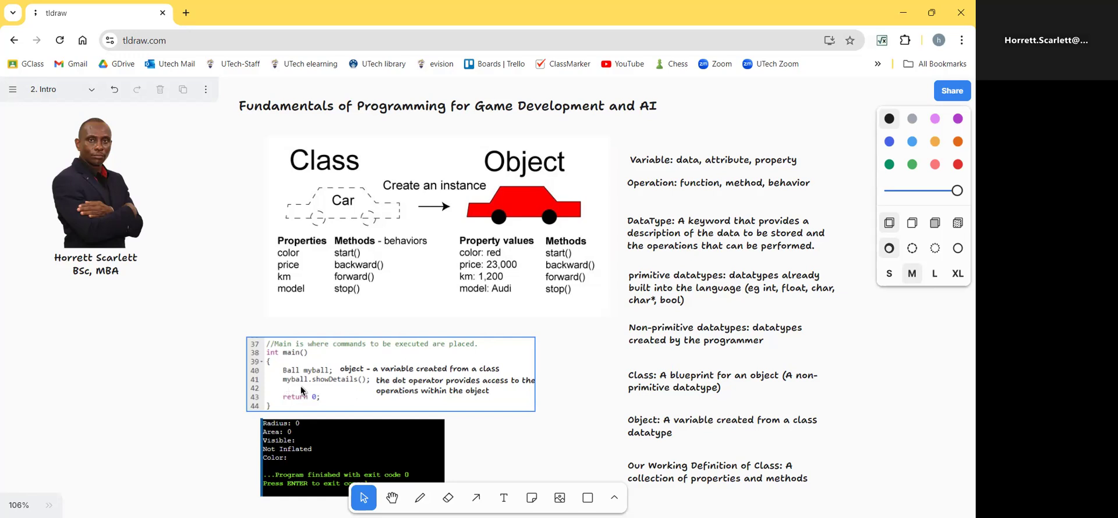
mouse_move(310, 394)
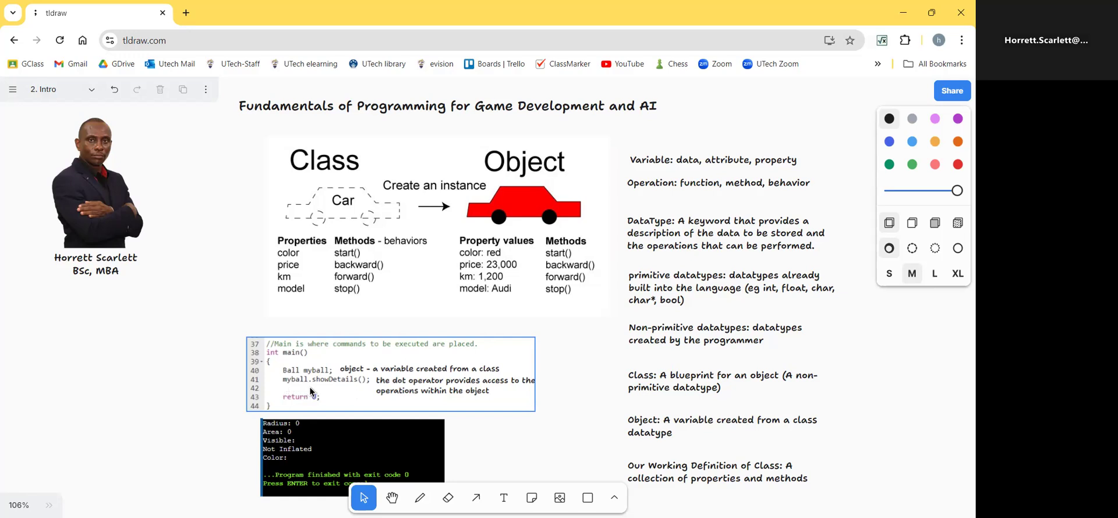
mouse_move(368, 394)
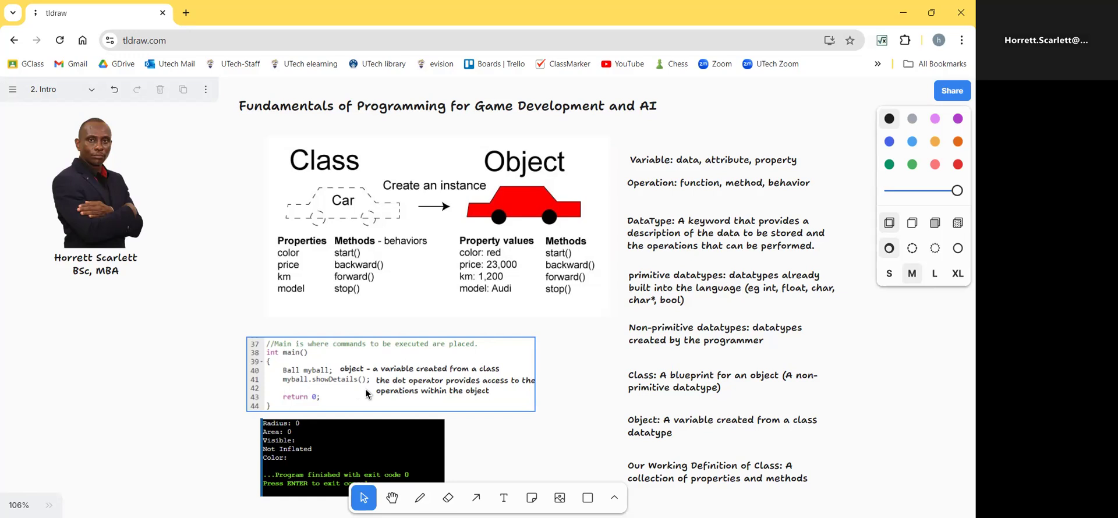
mouse_move(350, 394)
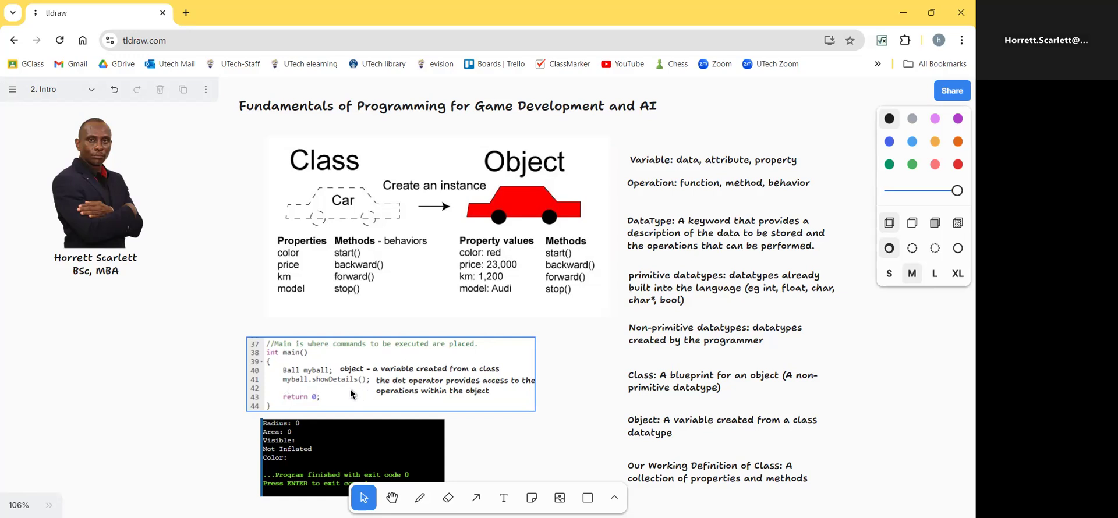
mouse_move(322, 394)
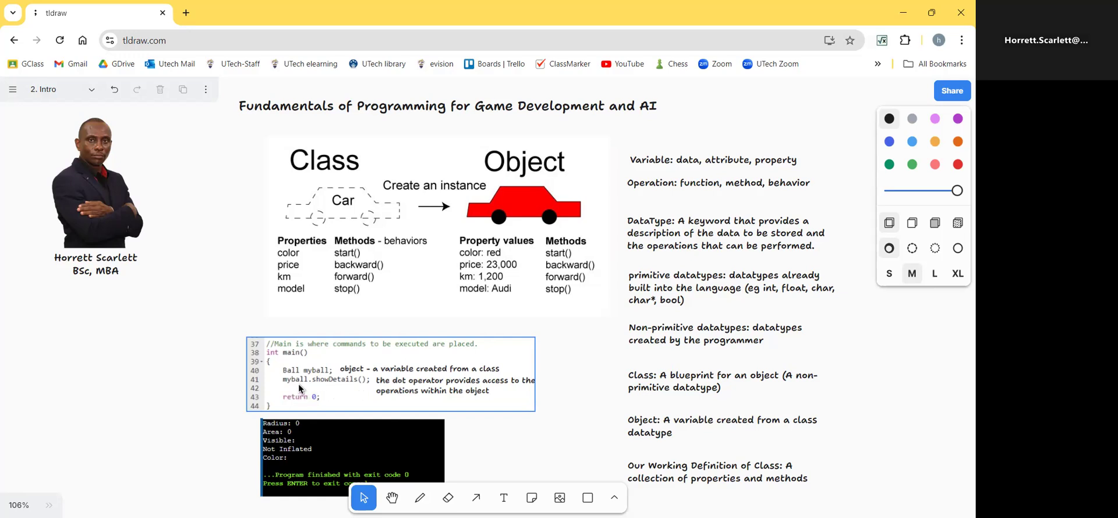
mouse_move(419, 406)
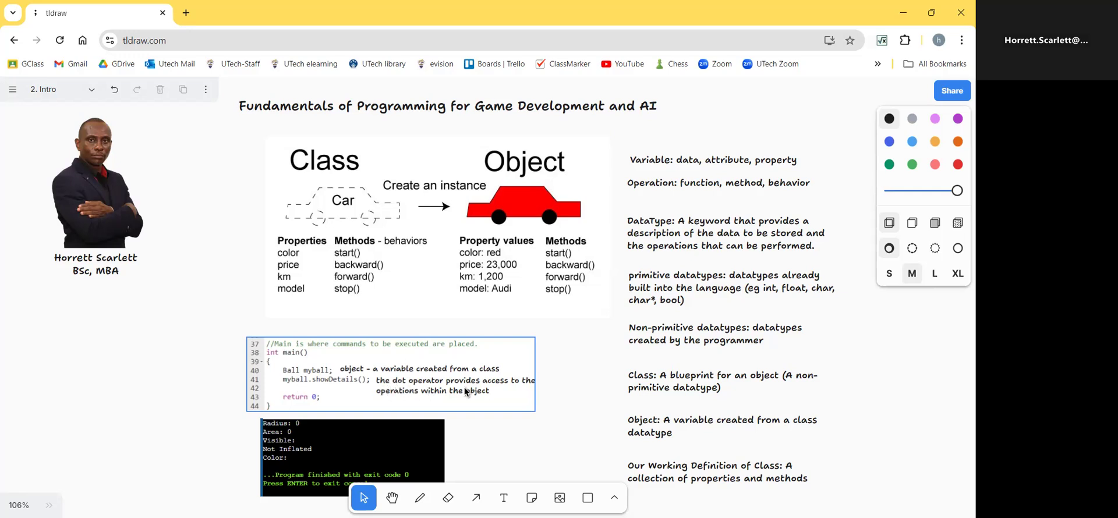
mouse_move(458, 405)
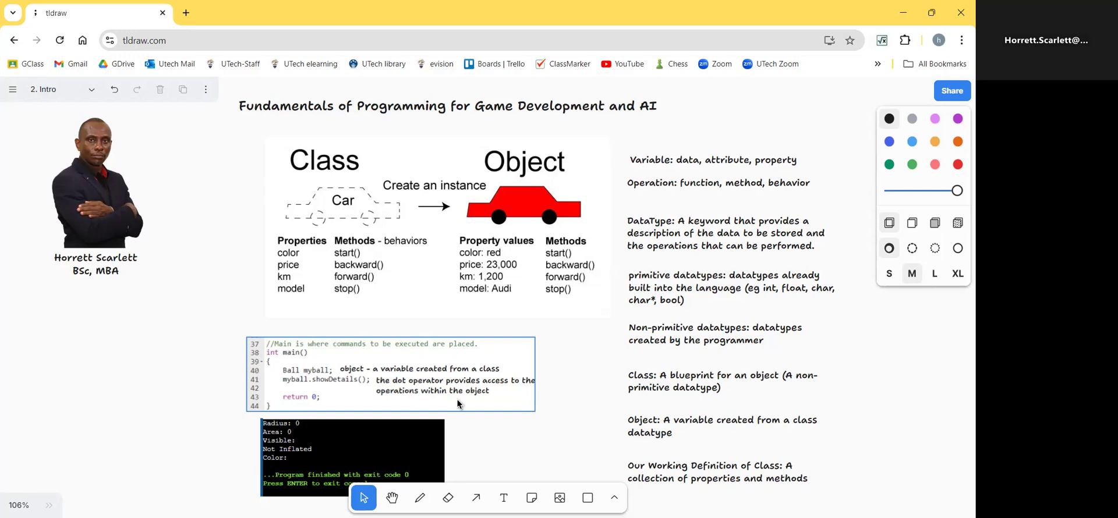
mouse_move(442, 408)
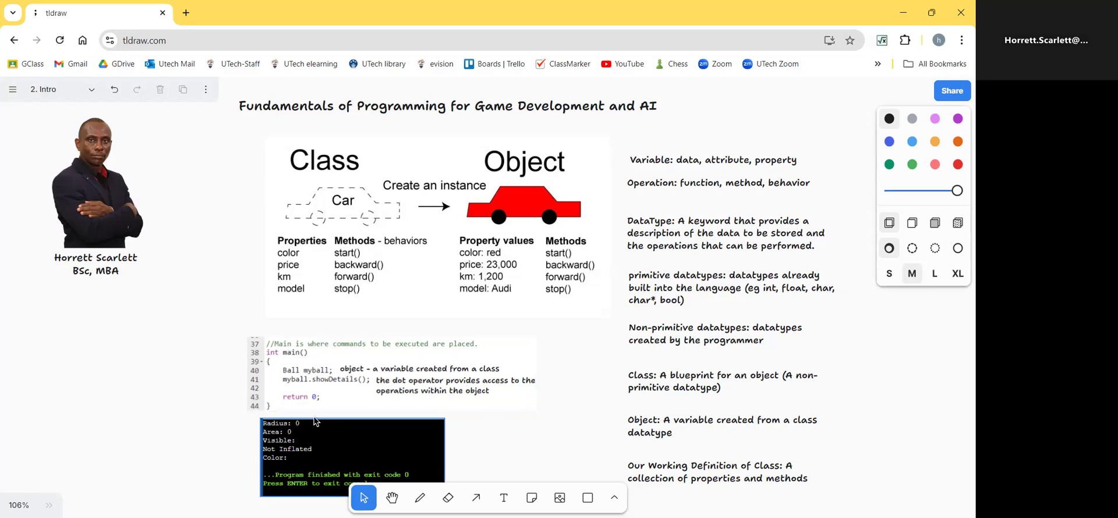
mouse_move(312, 426)
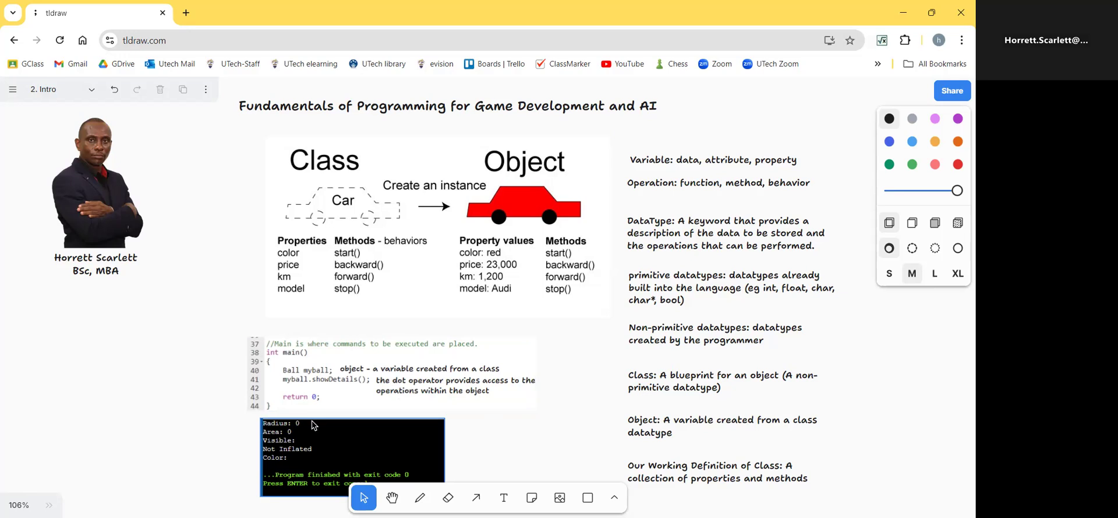
left_click(362, 397)
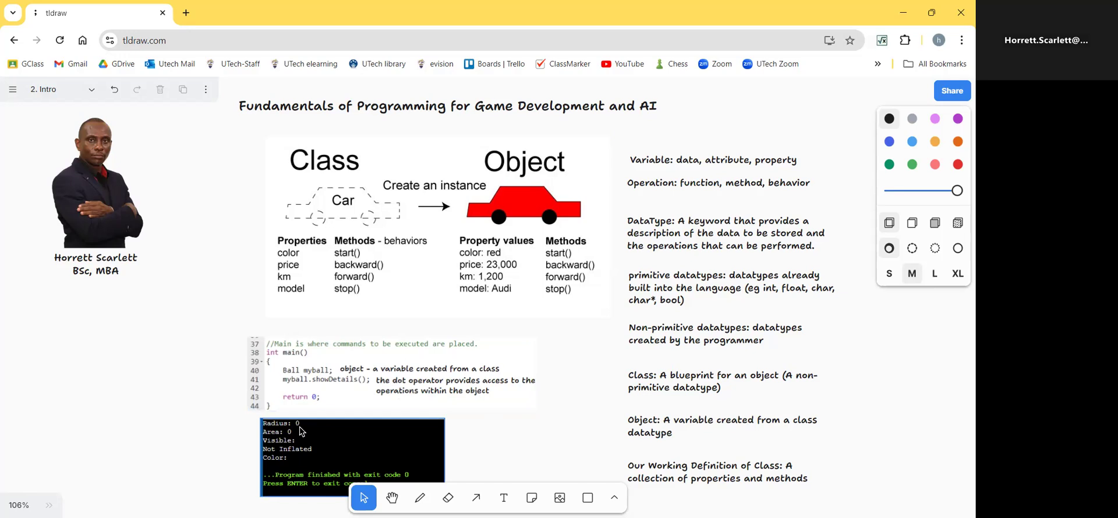
mouse_move(283, 449)
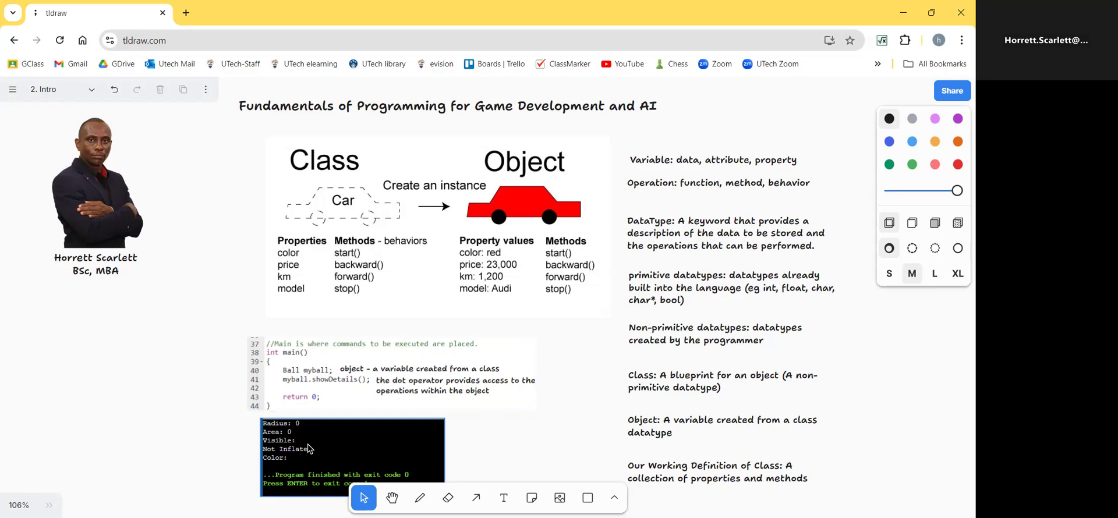
mouse_move(297, 460)
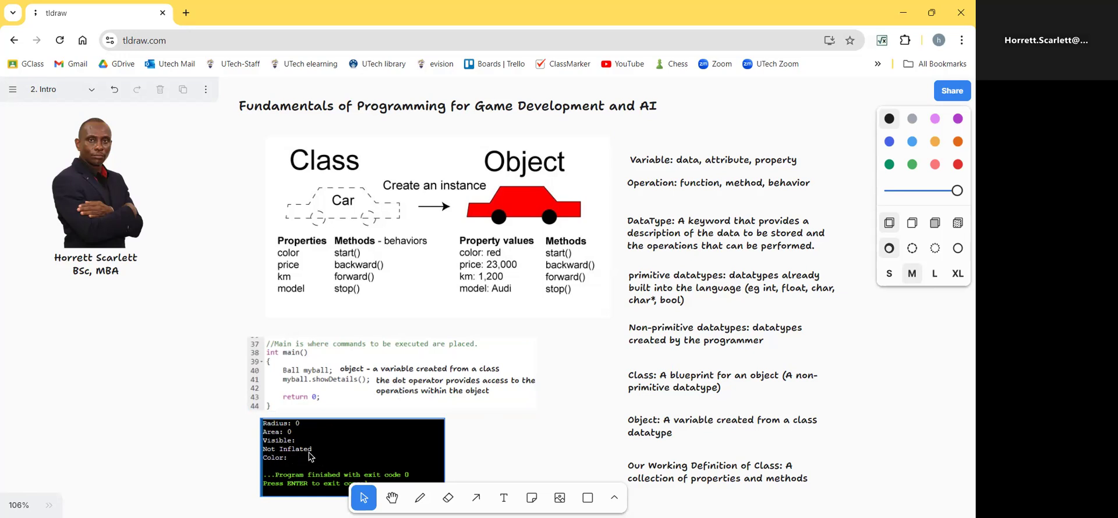
mouse_move(289, 469)
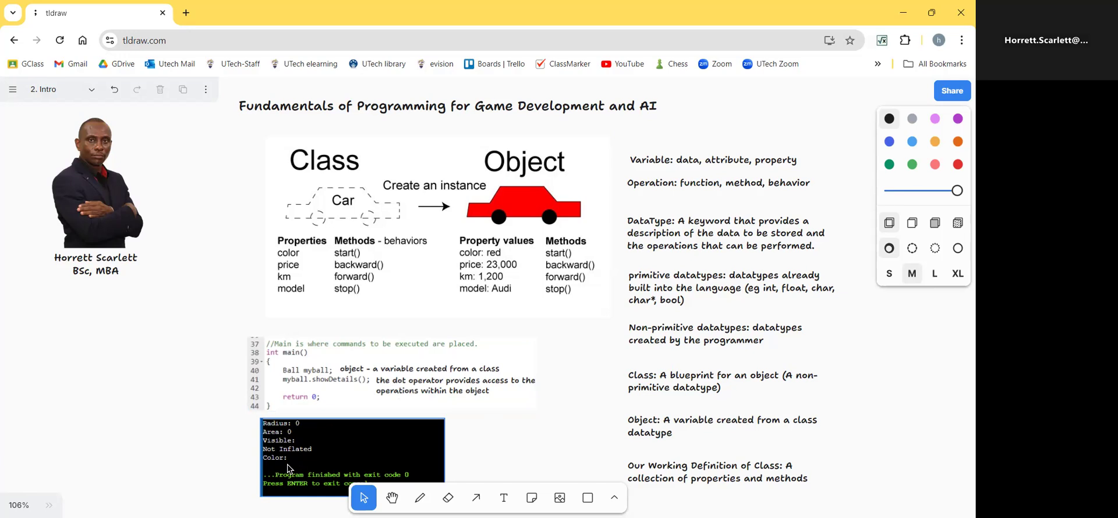
mouse_move(299, 464)
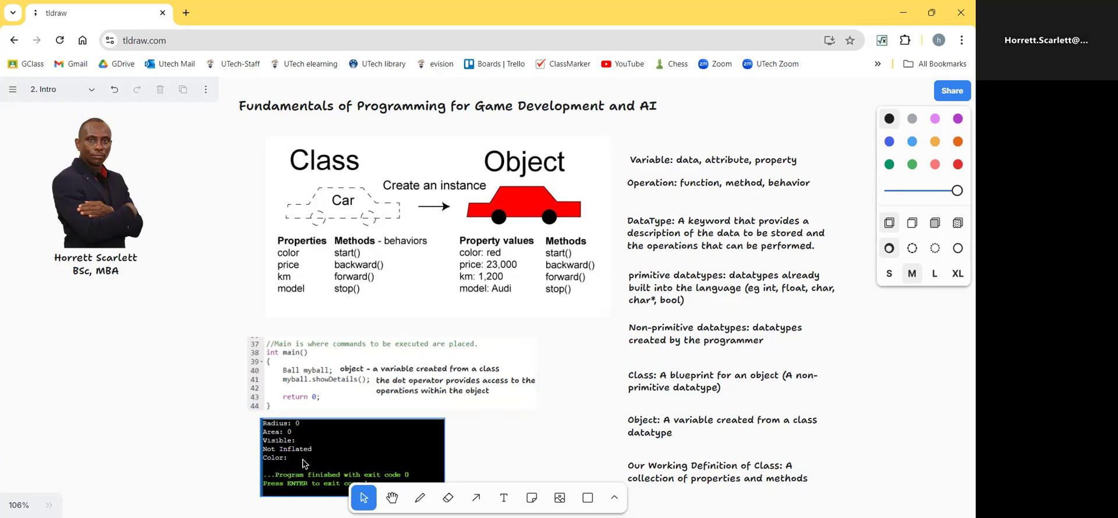
mouse_move(312, 449)
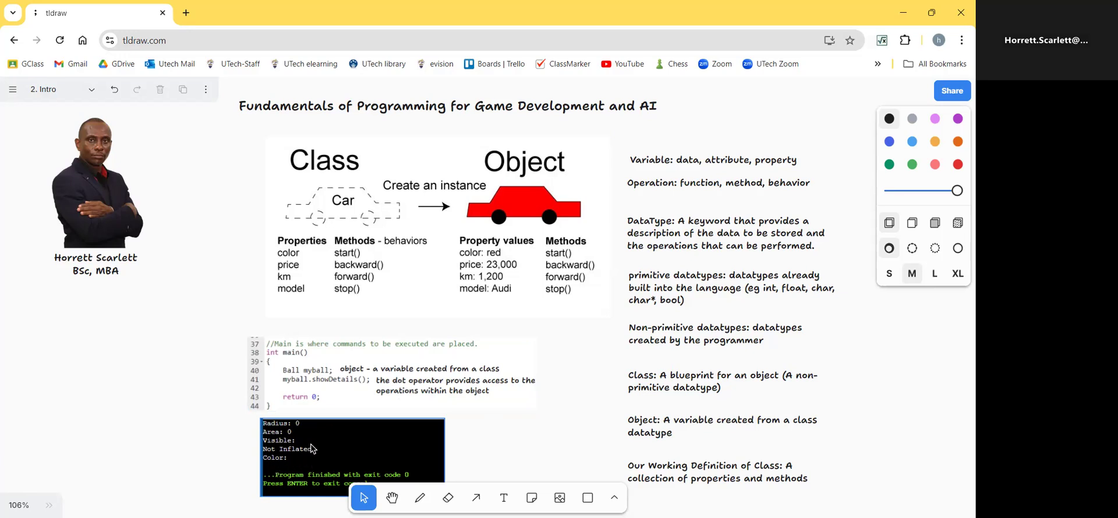
left_click(357, 405)
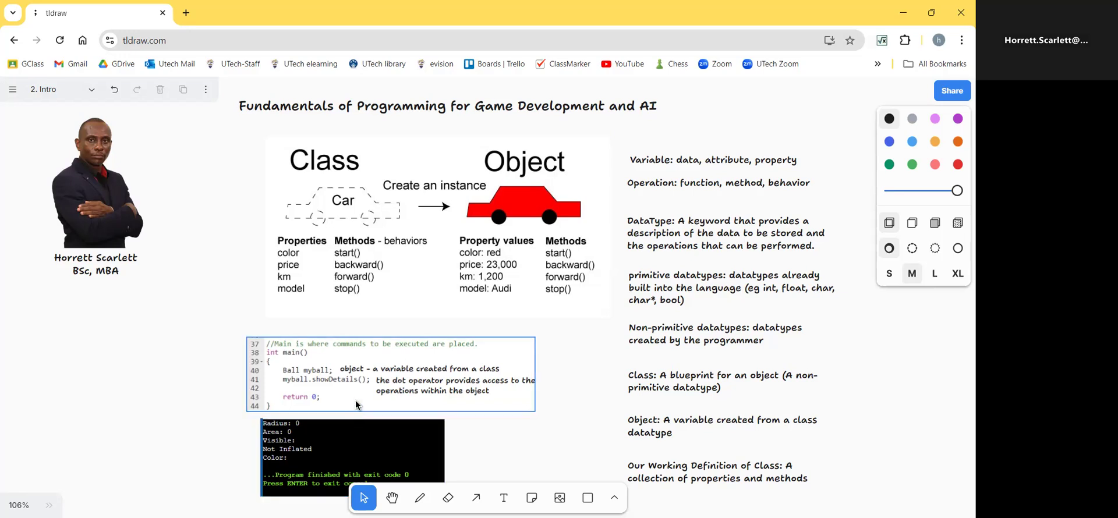
mouse_move(348, 405)
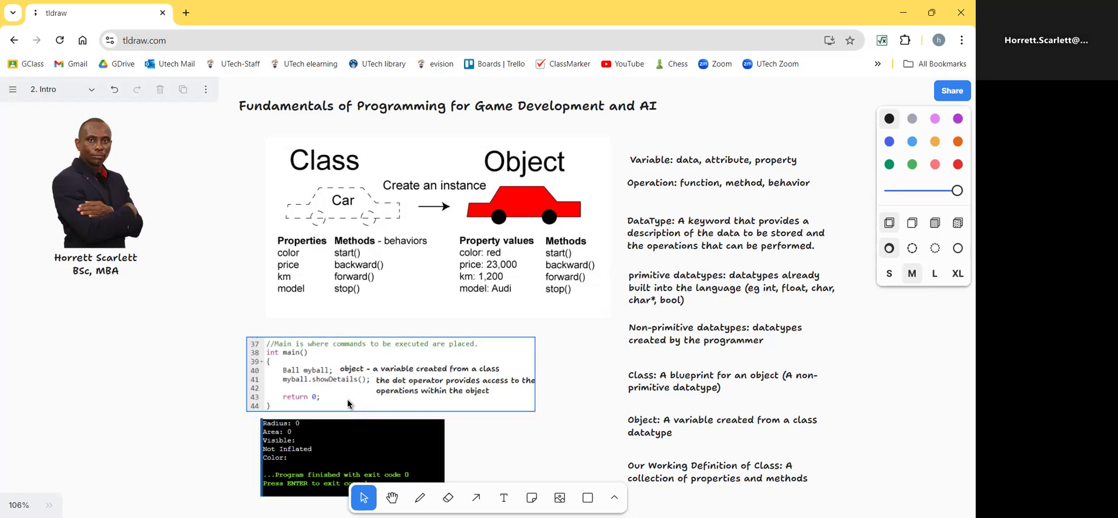